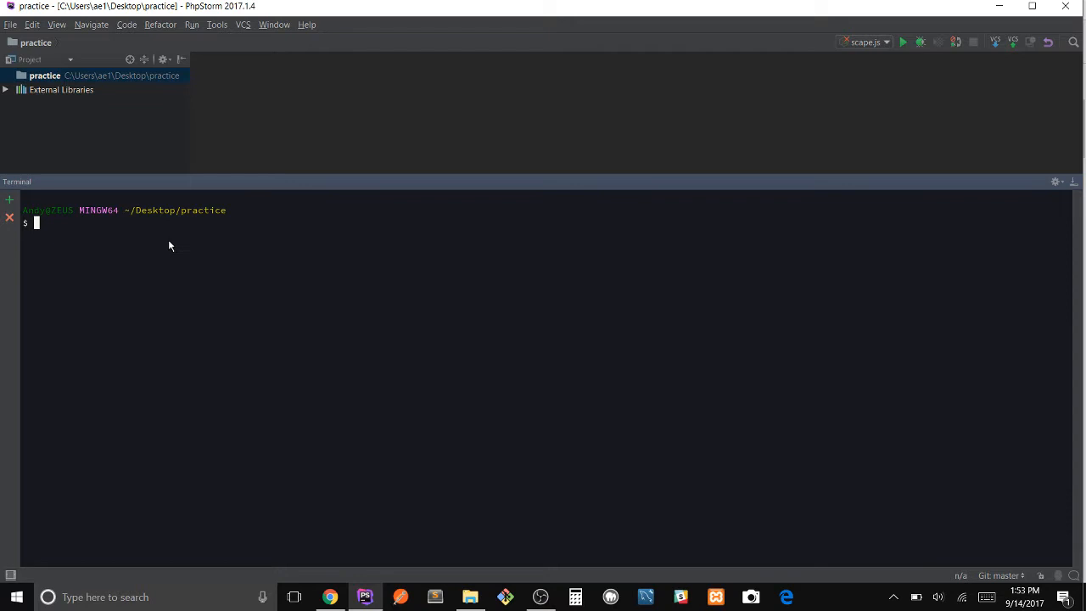
Step: Run npm init with the default package settings, then clear the terminal
type("npm")
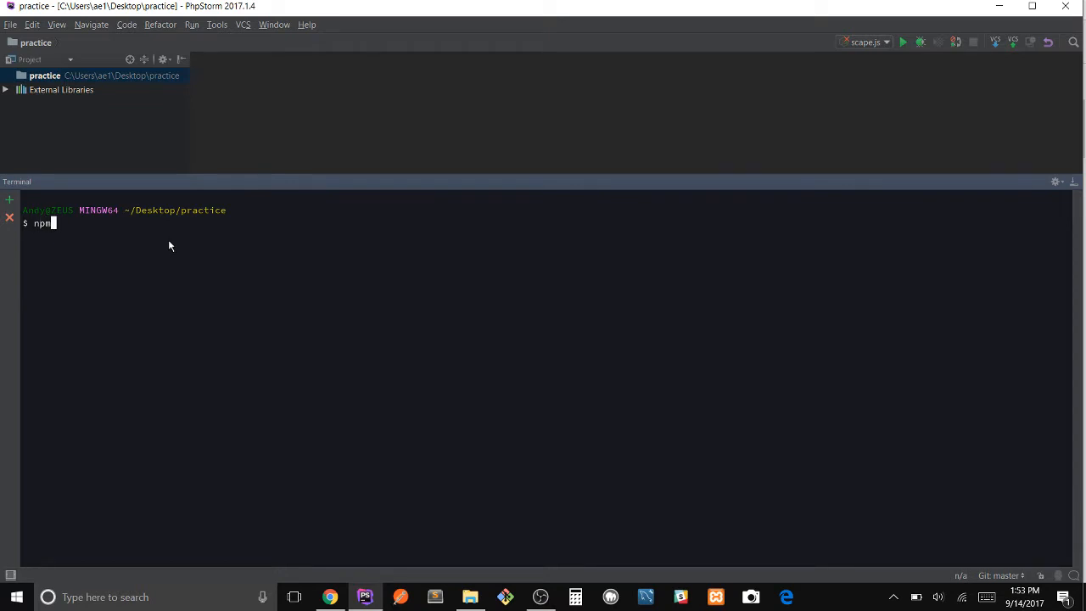
type("init")
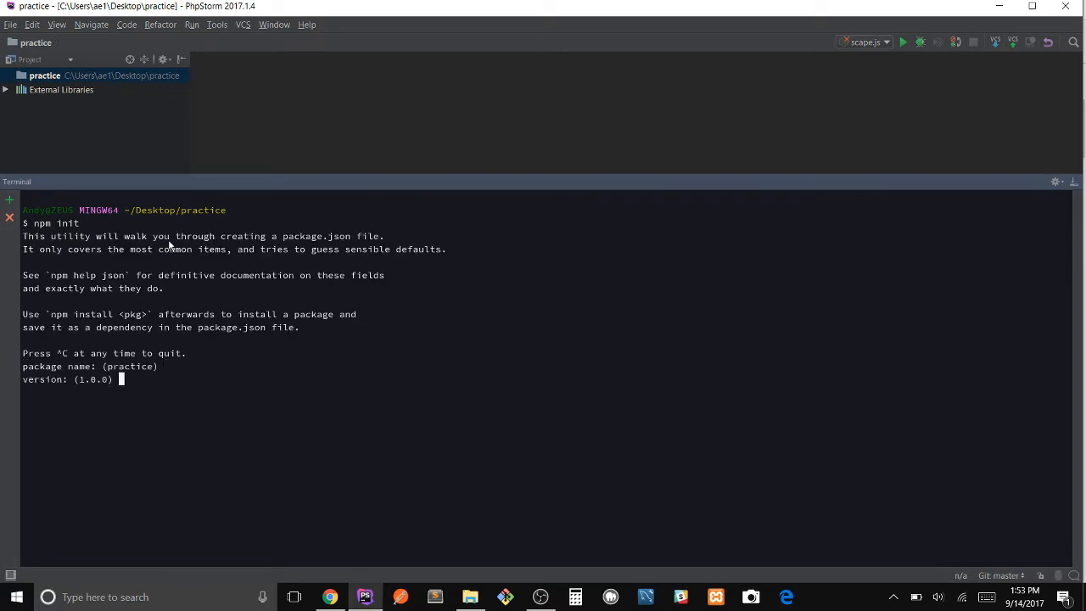
key("Enter")
type("clea")
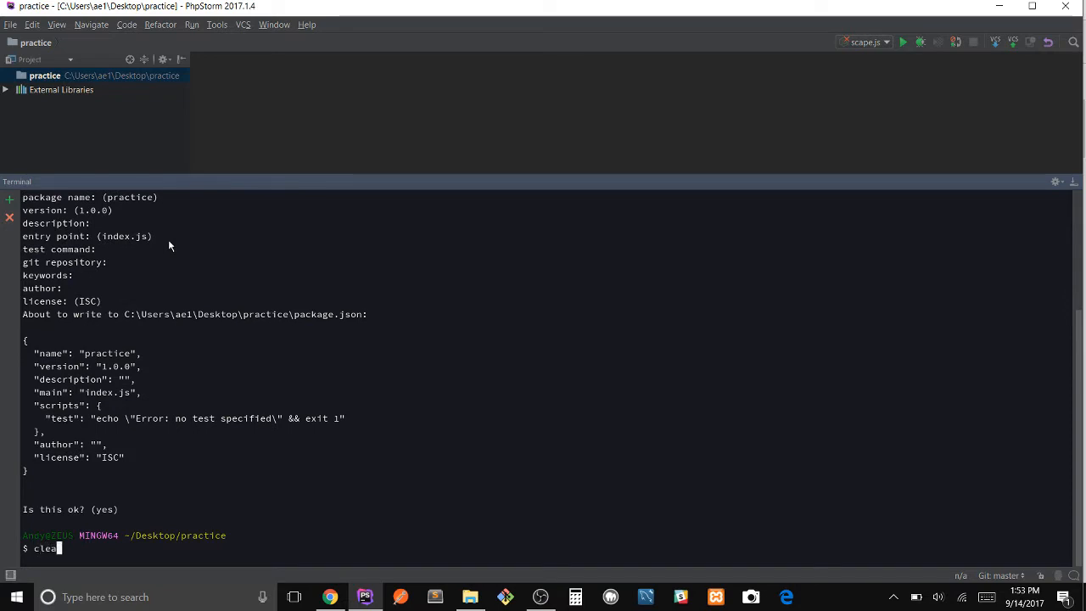
key("Enter")
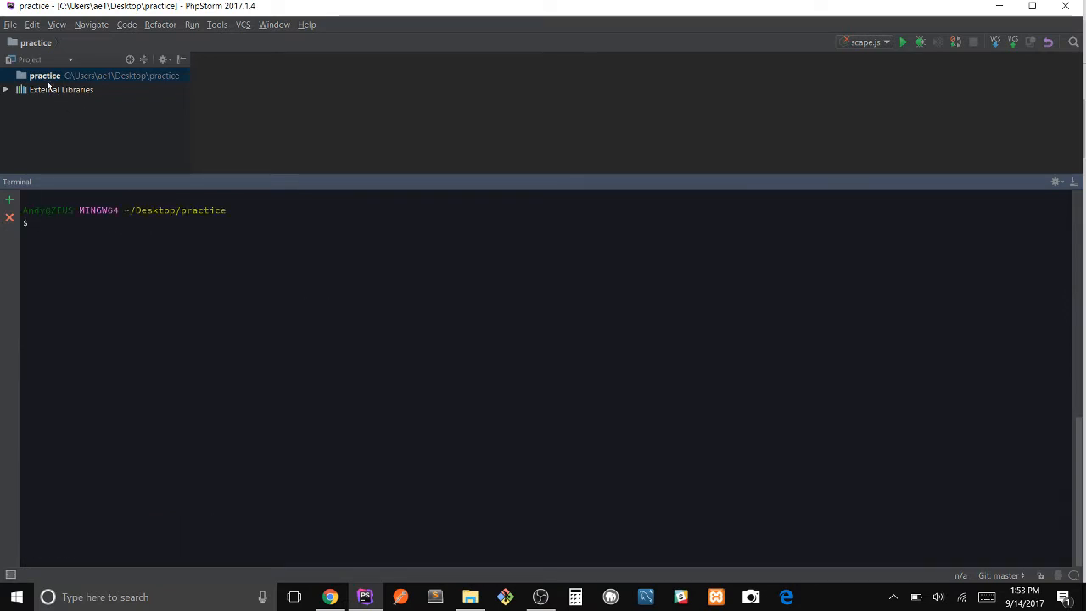
Step: Expand the practice project and open the new package.json in the editor
left_click(57, 90)
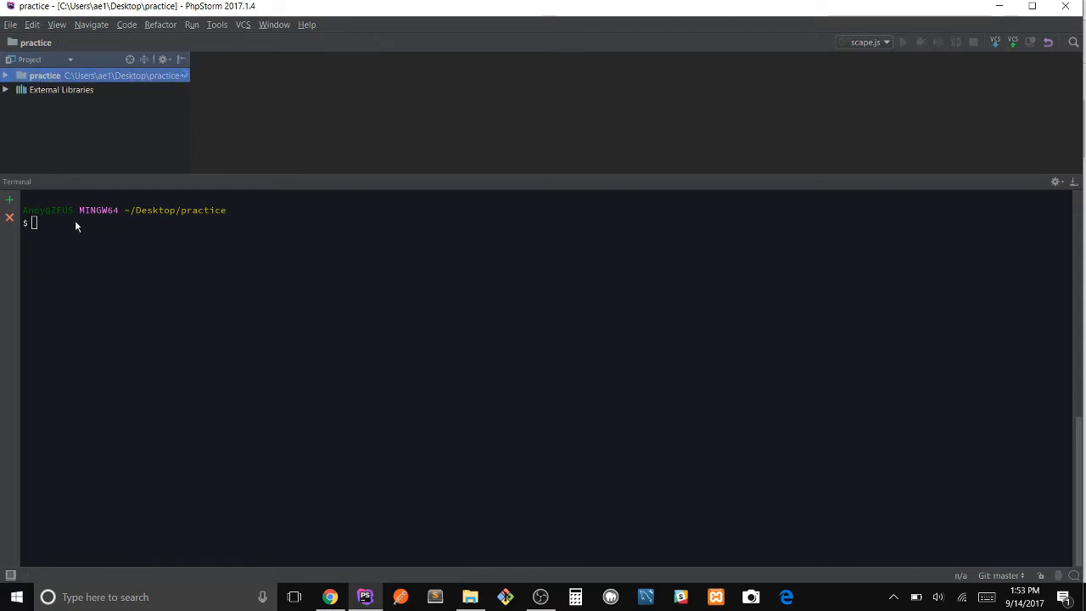
left_click(11, 76)
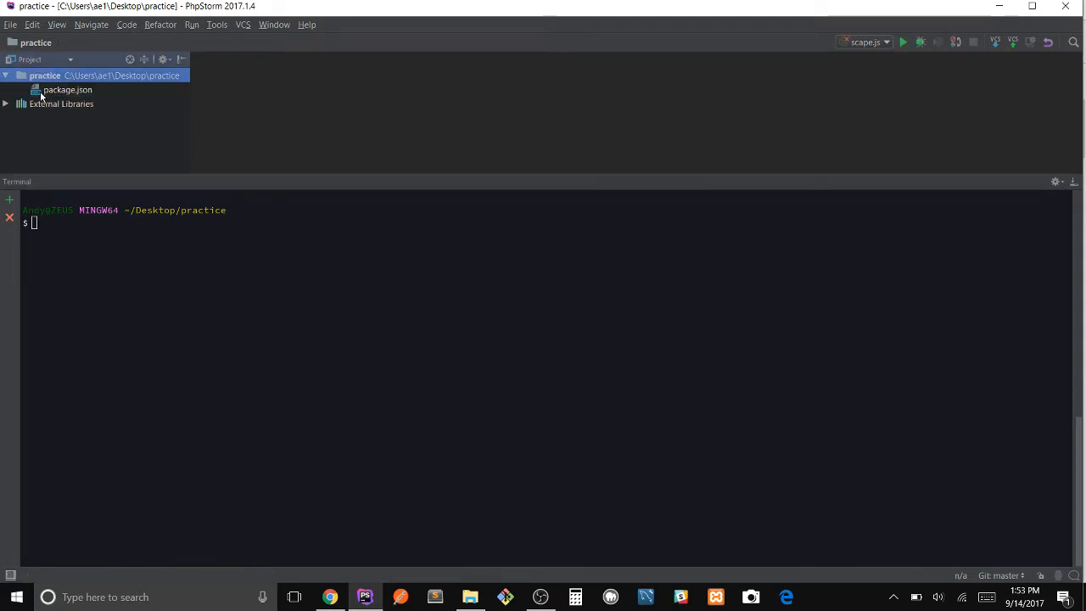
double_click(67, 90)
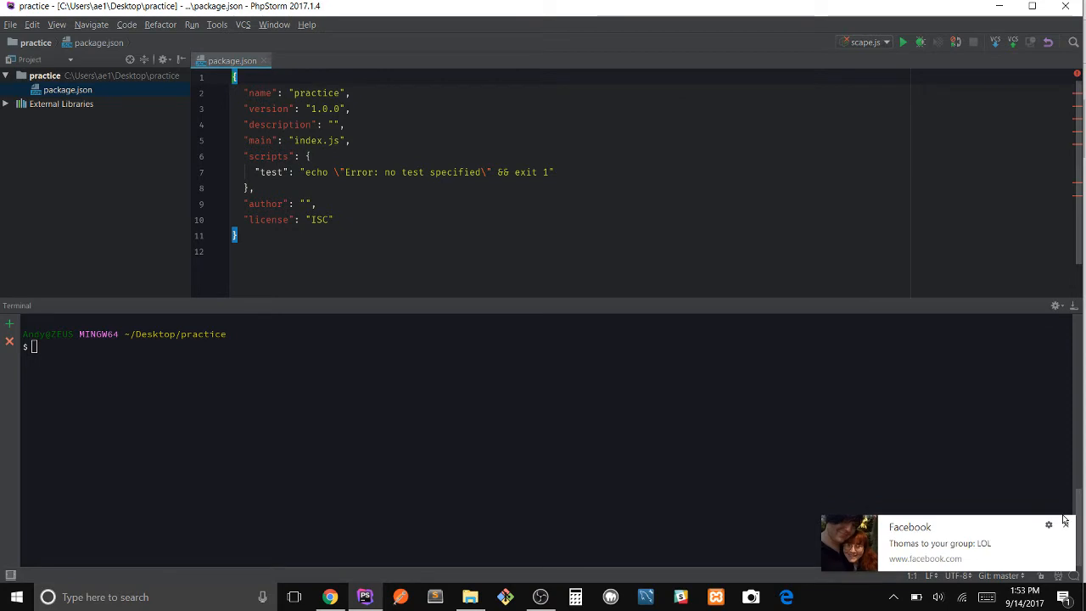
Step: Create an empty app.js in the practice project with touch app.js
left_click(1064, 522)
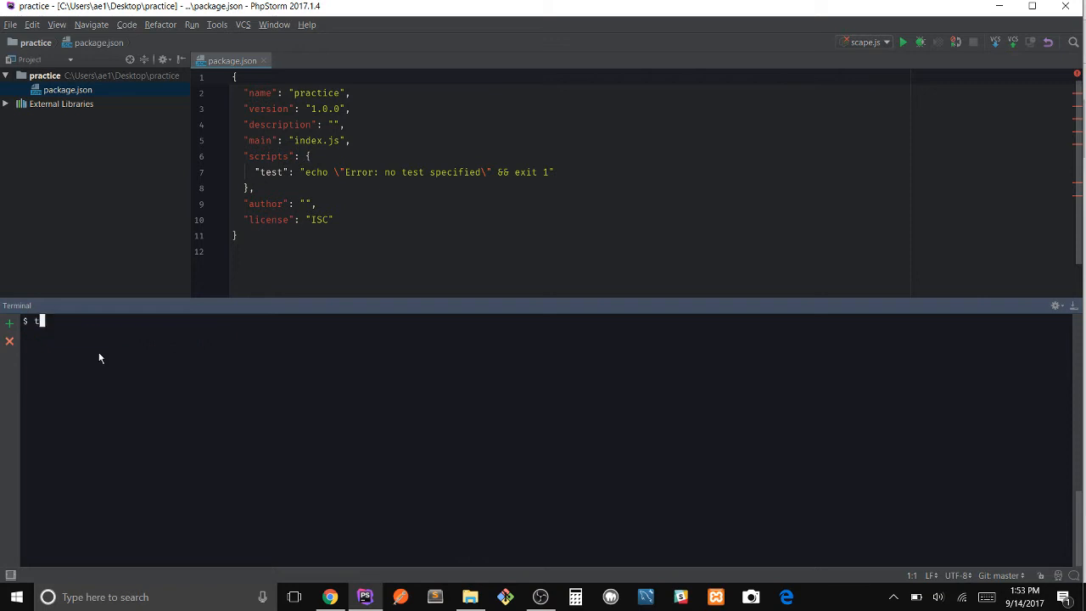
type("touch")
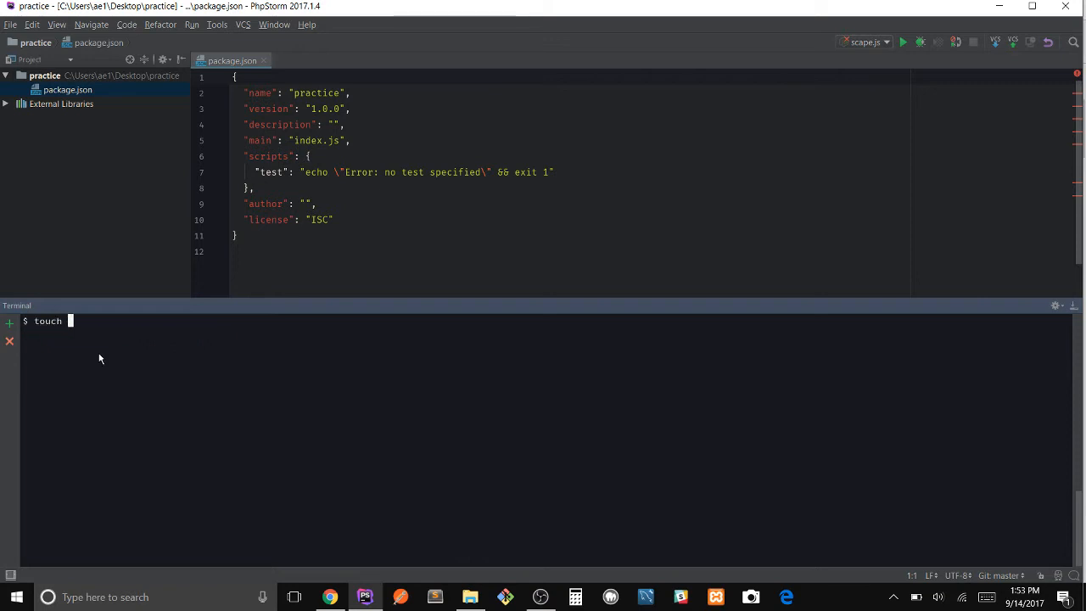
type("app")
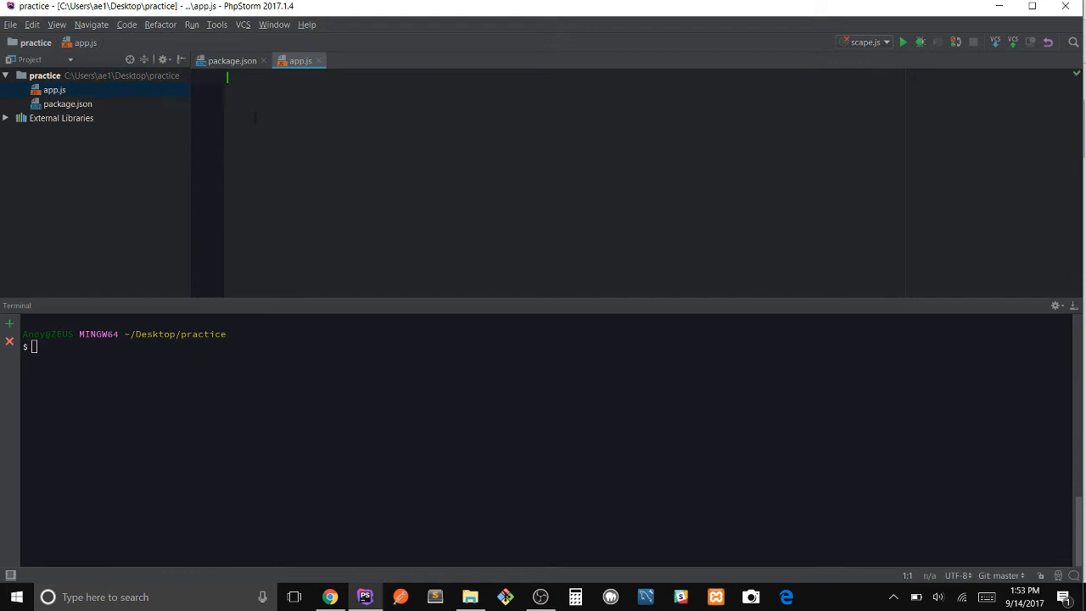
Step: Install axios as a saved dependency with npm i axios -S
left_click(66, 103)
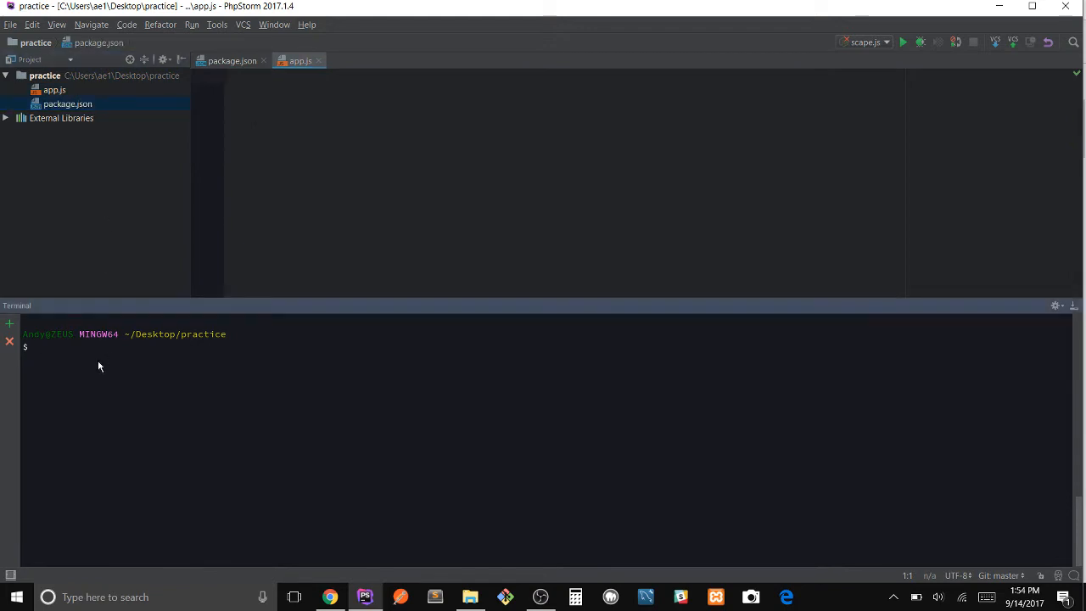
type("npm")
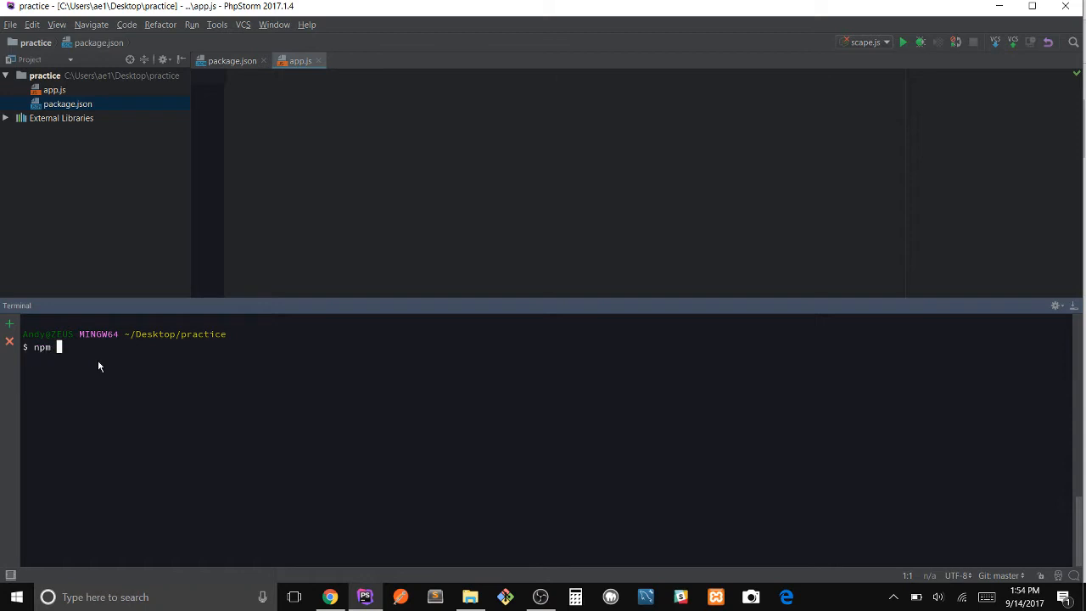
type("i")
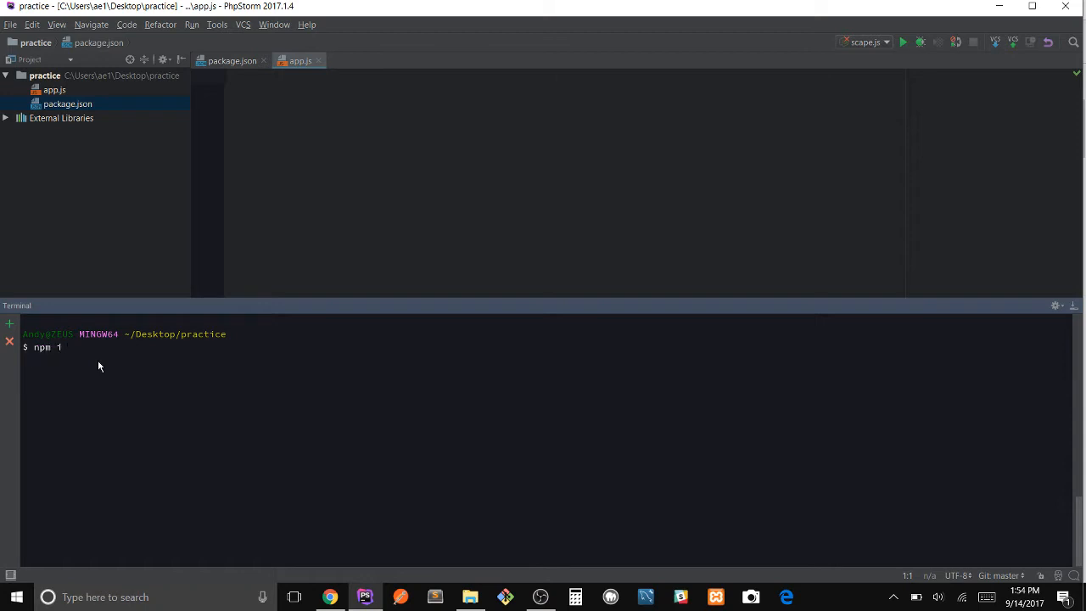
type("axios")
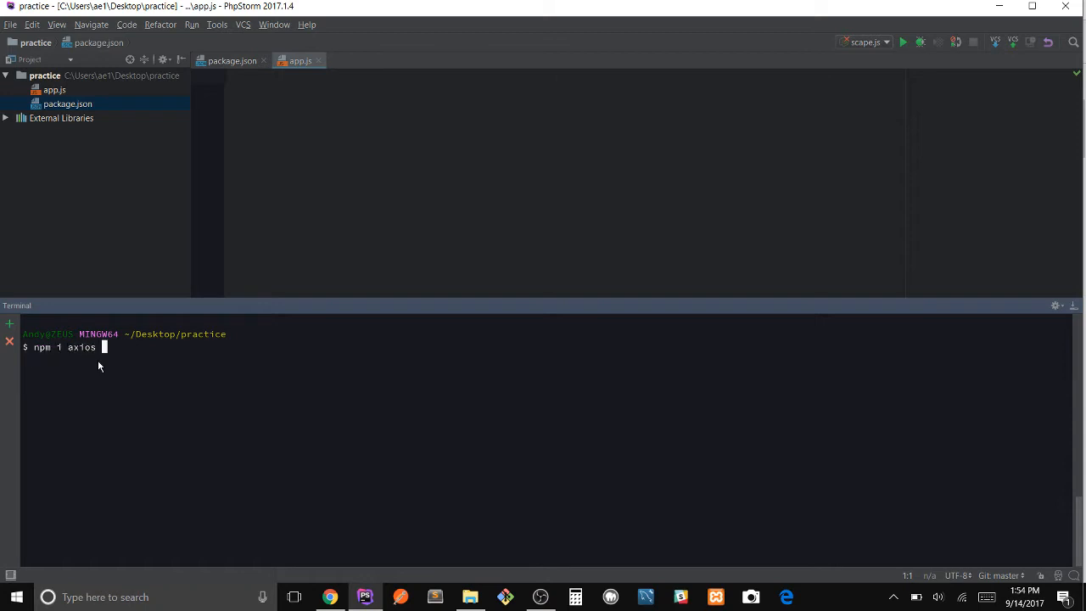
type("-S")
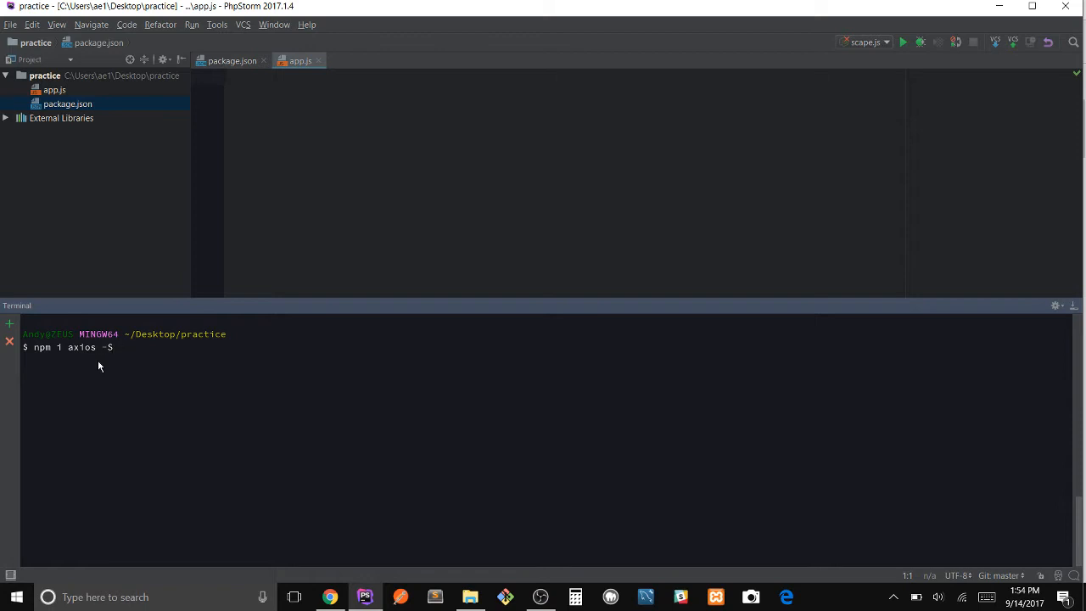
Step: Run the install and confirm package.json lists axios ^0.16.2 under dependencies
key("Enter")
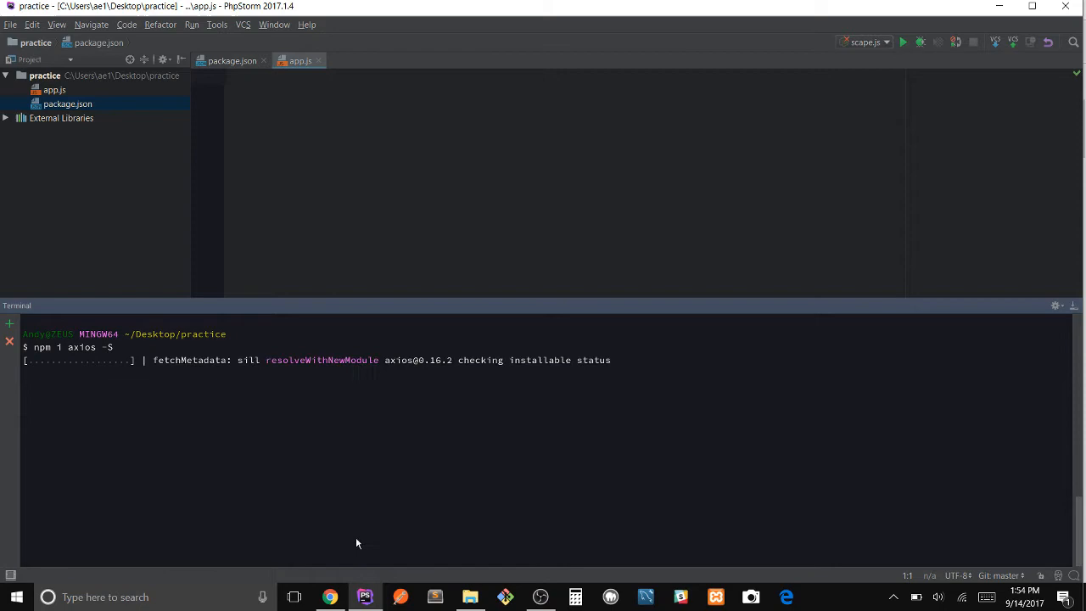
left_click(342, 597)
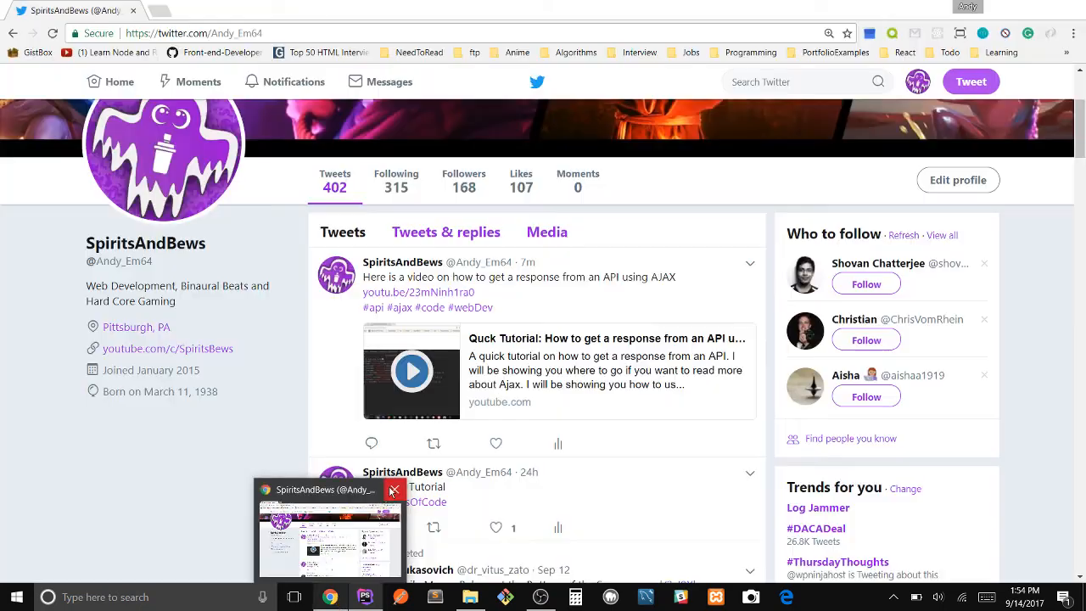
left_click(365, 596)
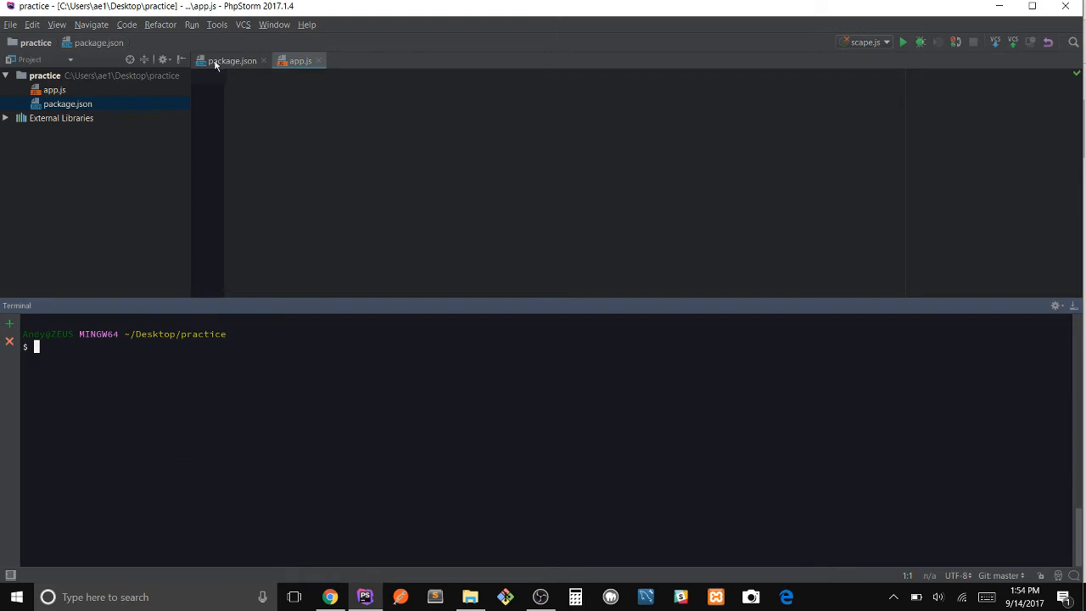
left_click(232, 60)
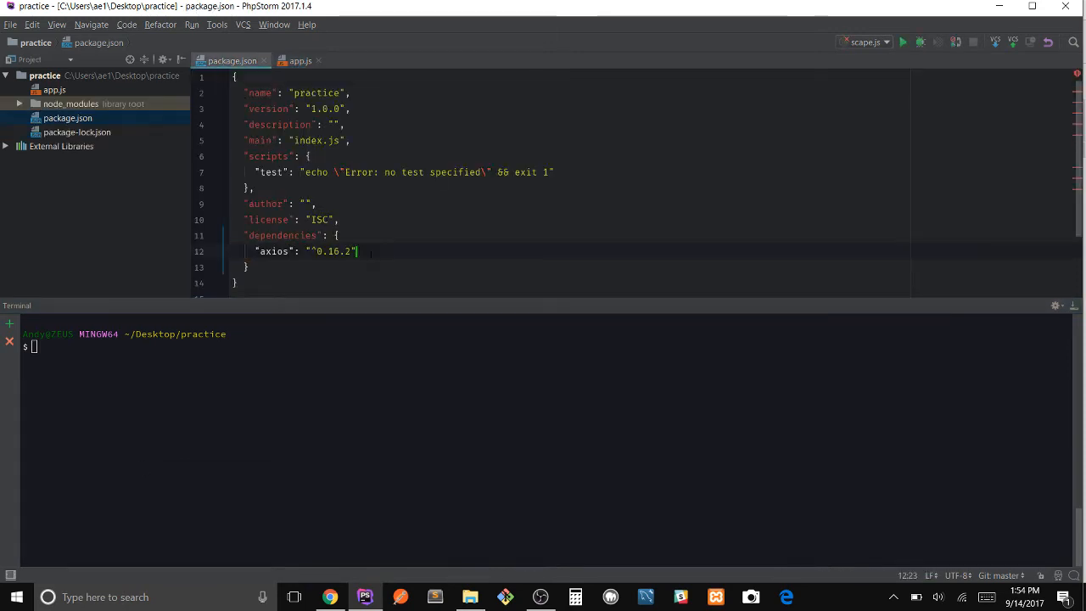
left_click(46, 89)
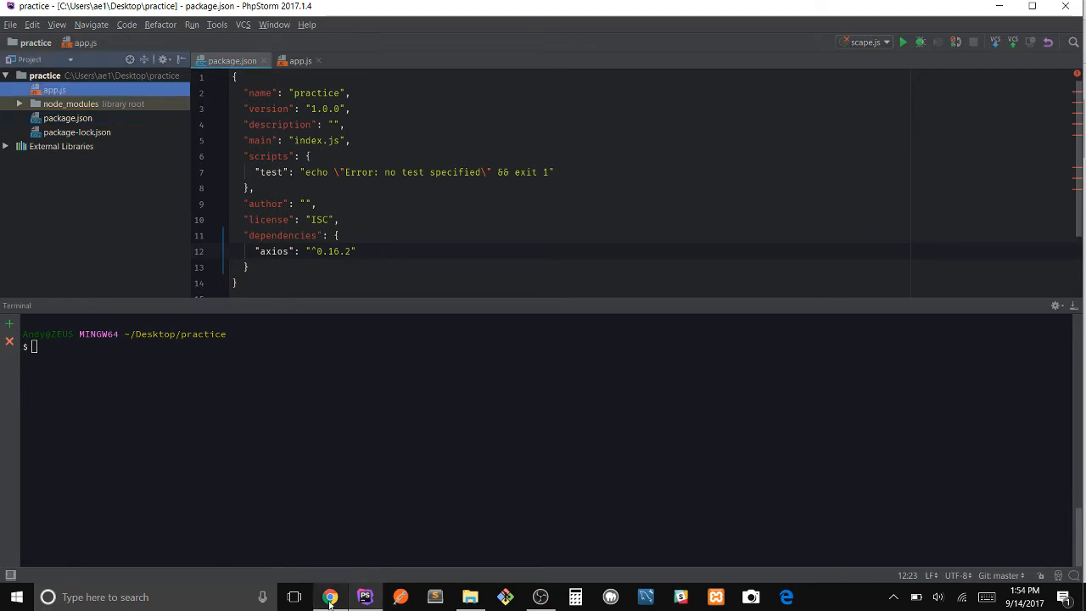
Step: In Chrome, open the Axios - npm result from a Google search for 'axios npm'
left_click(330, 597)
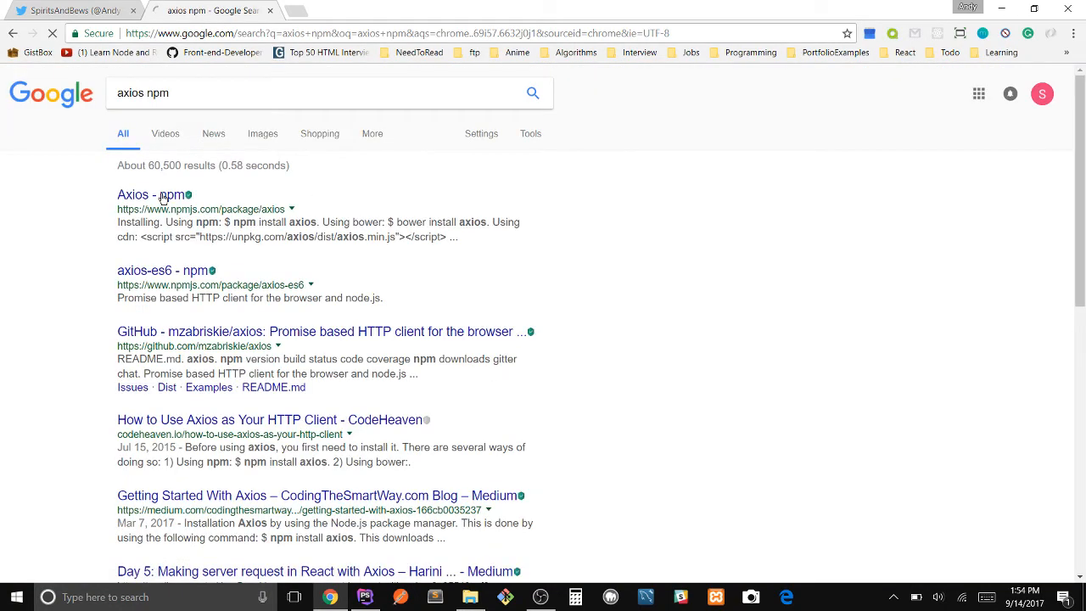
left_click(150, 195)
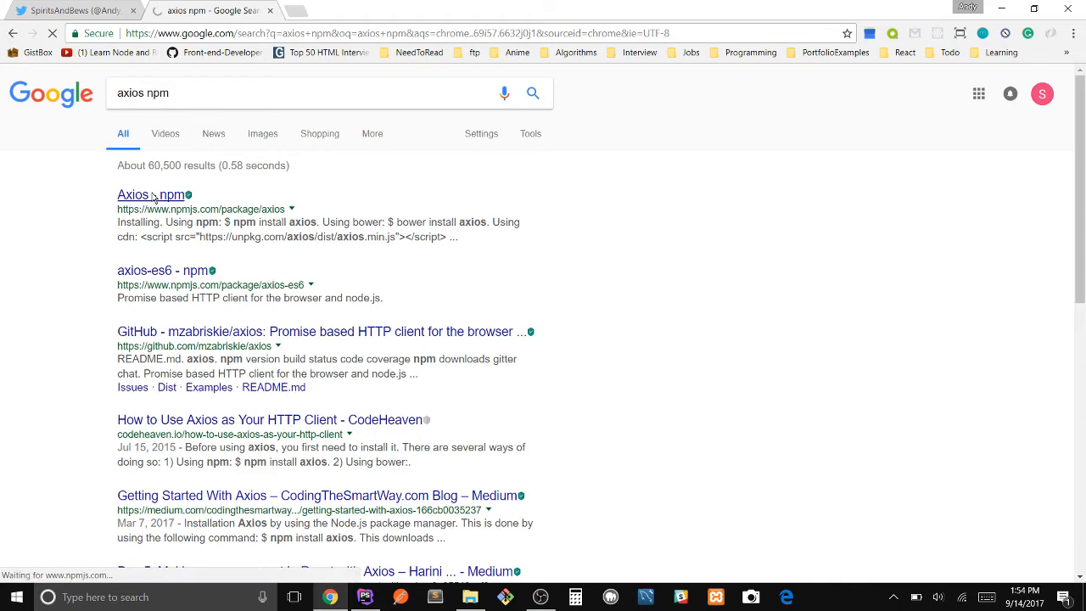
left_click(149, 195)
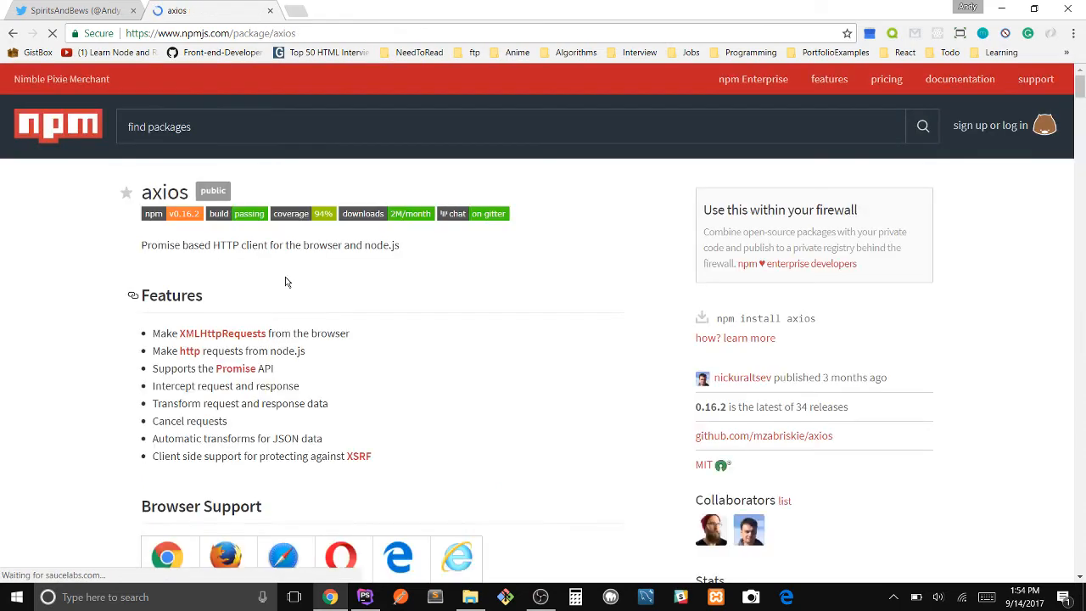
Step: Scroll to the axios Example section and select the GET request code snippet
scroll("down", 3)
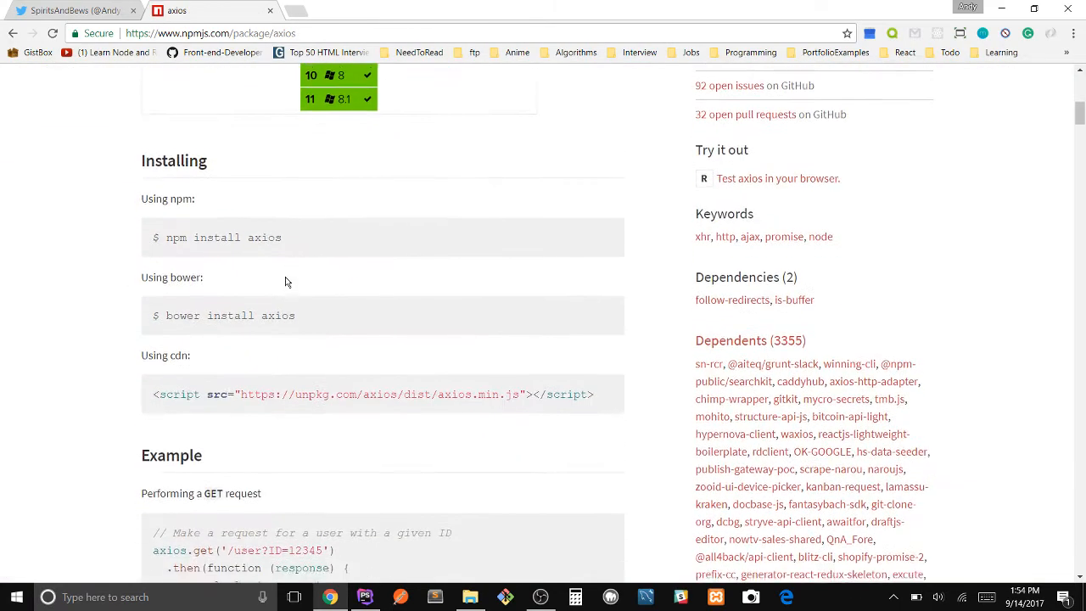
scroll("down", 3)
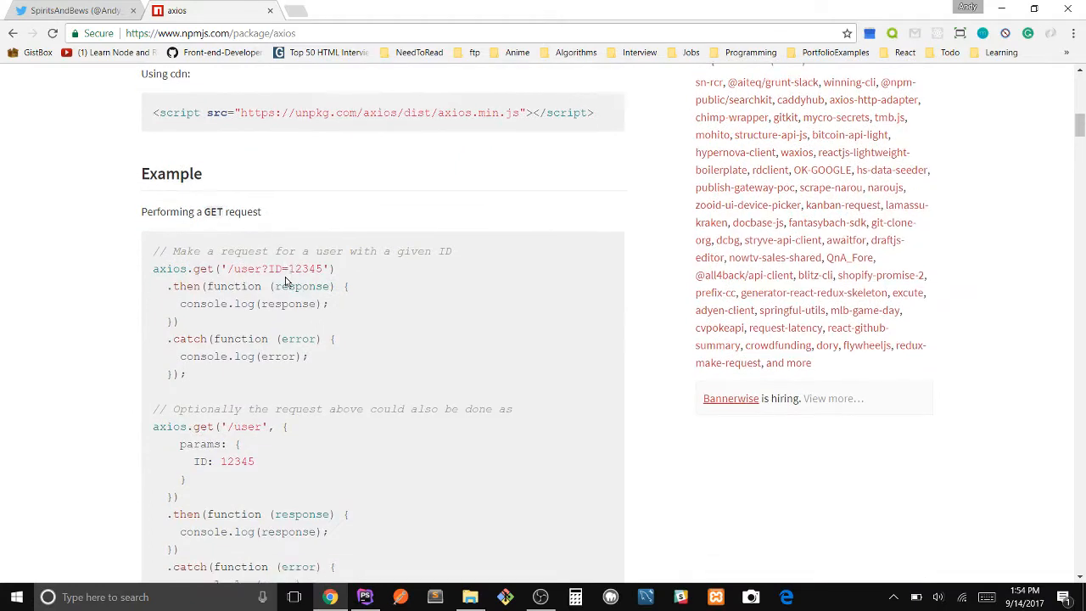
scroll("down", 3)
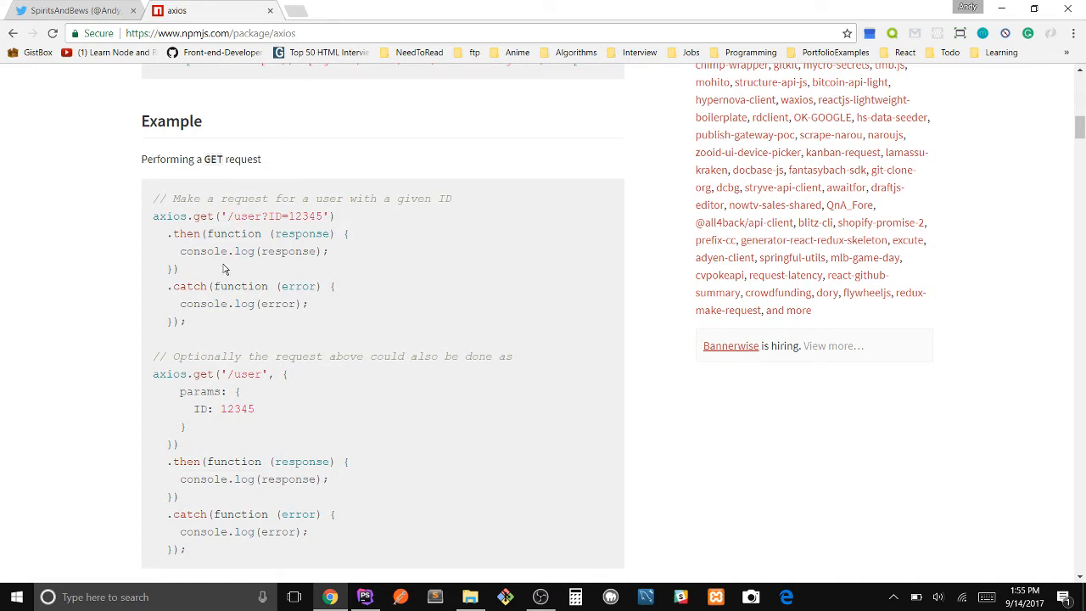
left_click_drag(174, 233, 185, 321)
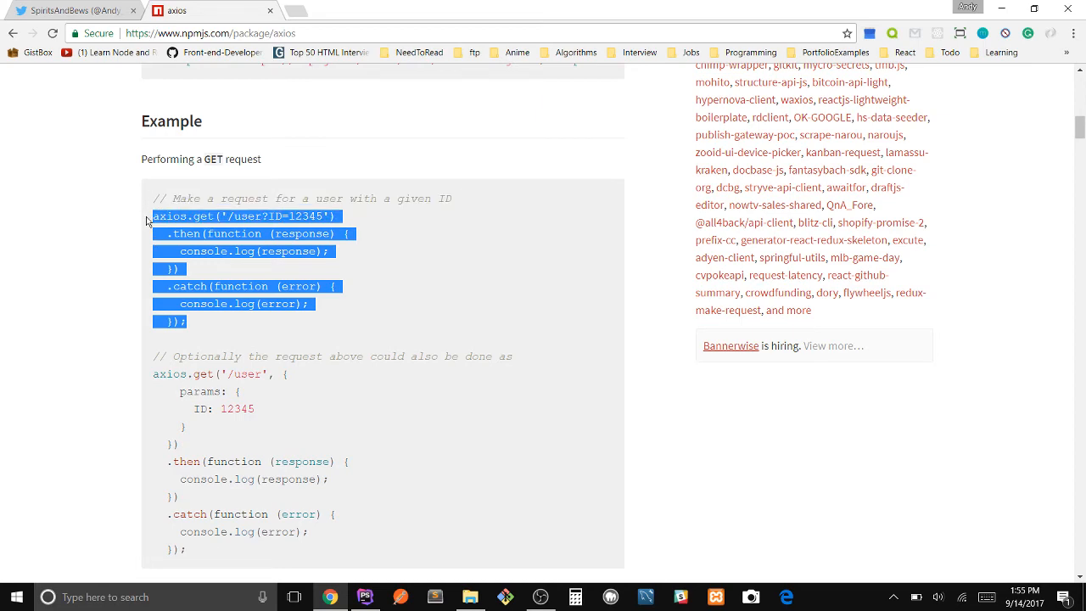
Step: Paste the copied axios.get example code into app.js
left_click(365, 596)
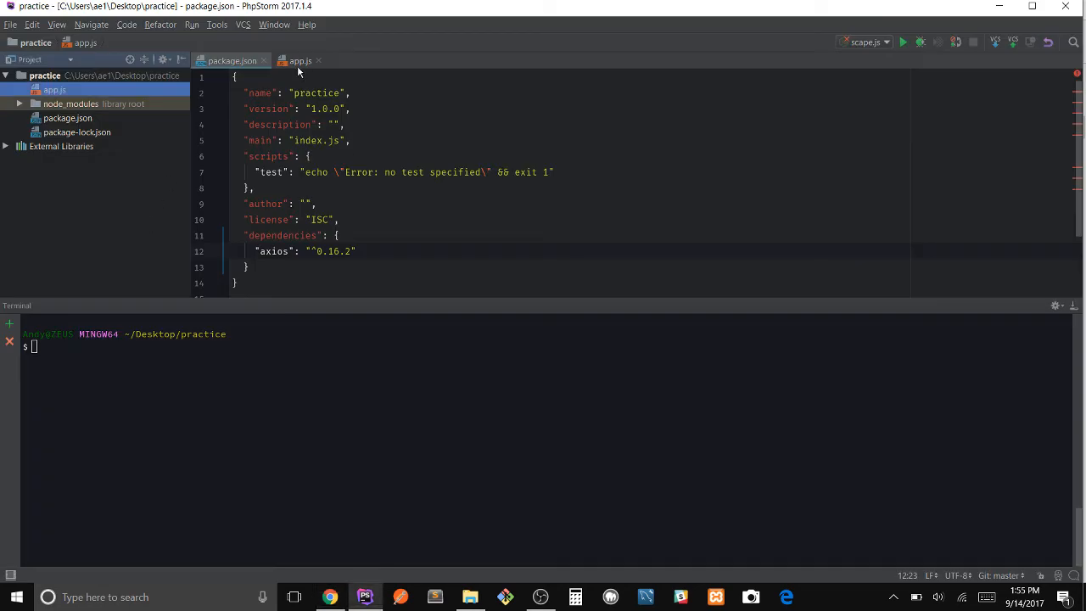
left_click(300, 60)
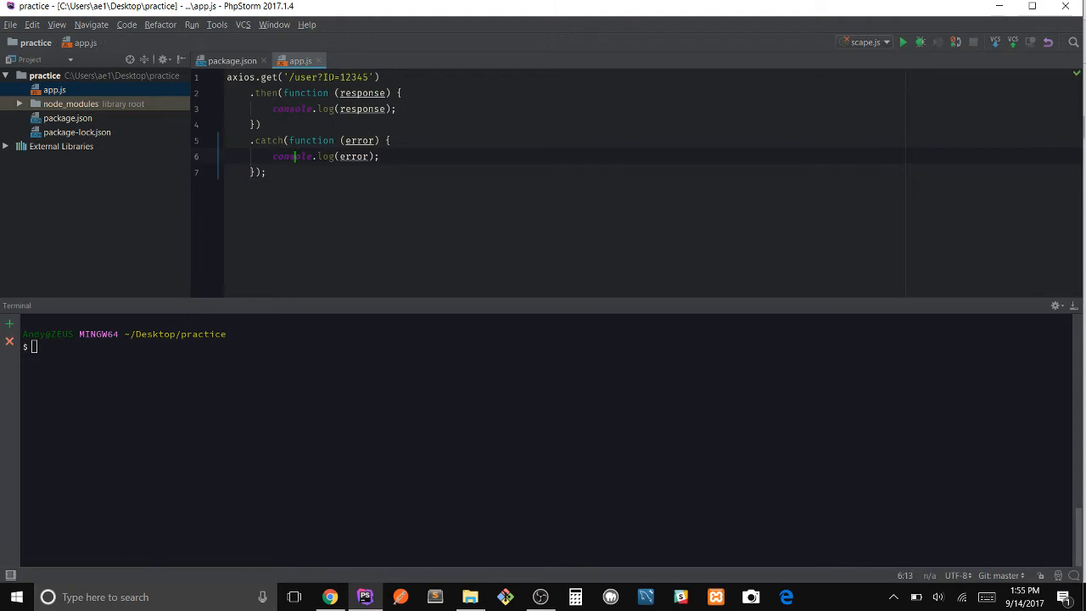
double_click(330, 76)
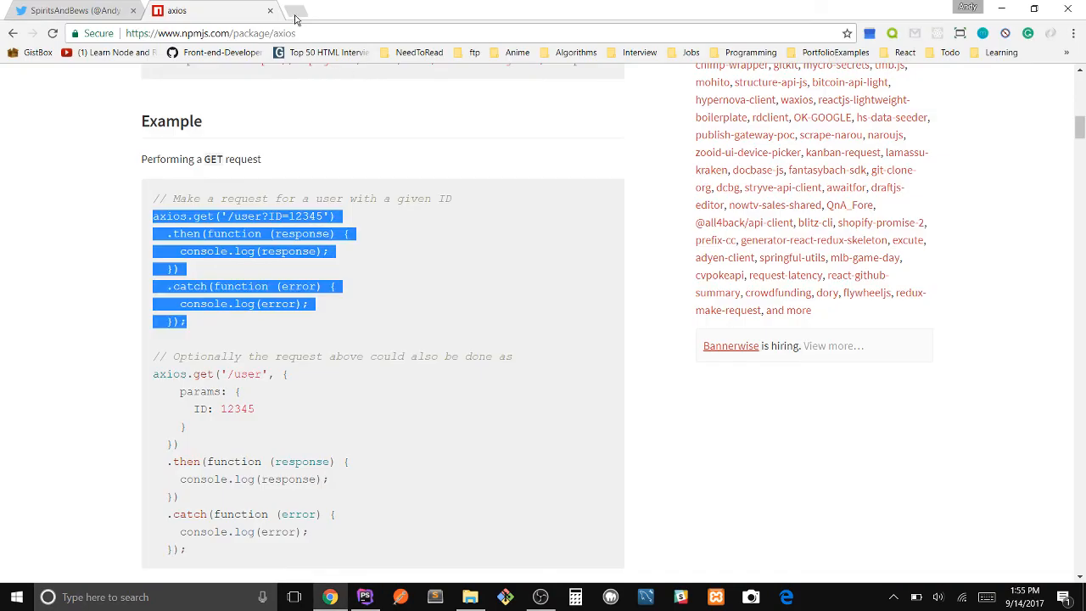
Step: Search 'fake api', open JSONPlaceholder and its /users resource, then return to PhpStorm
type("fake")
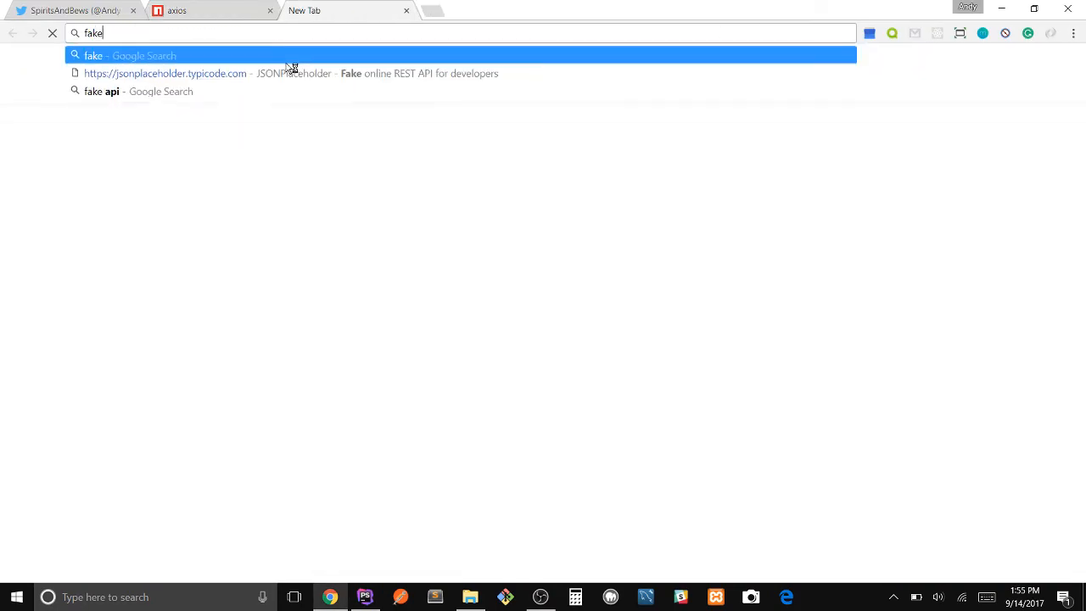
type("api")
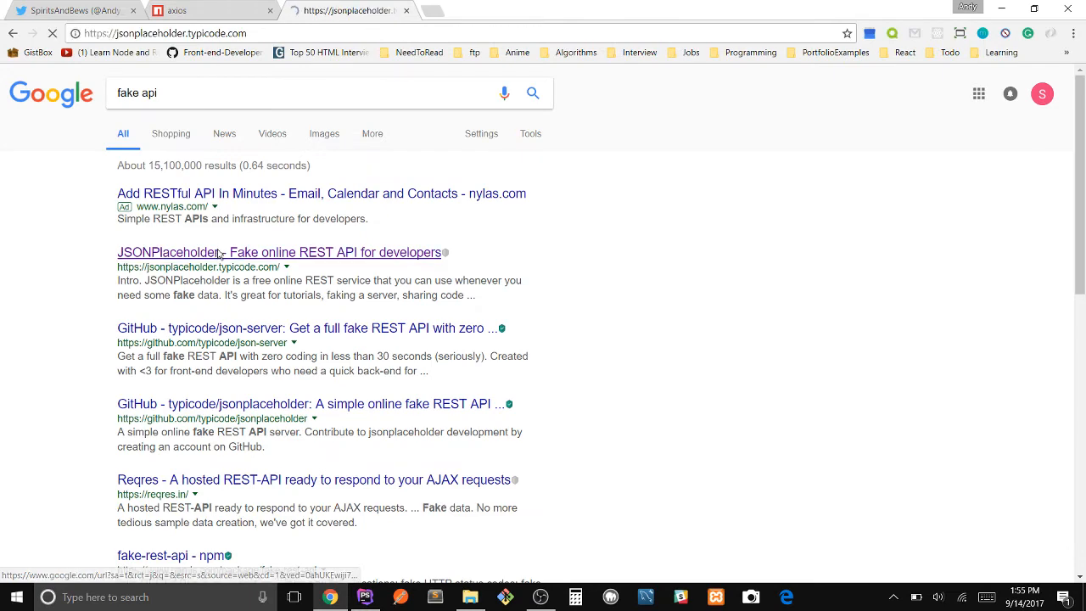
left_click(219, 252)
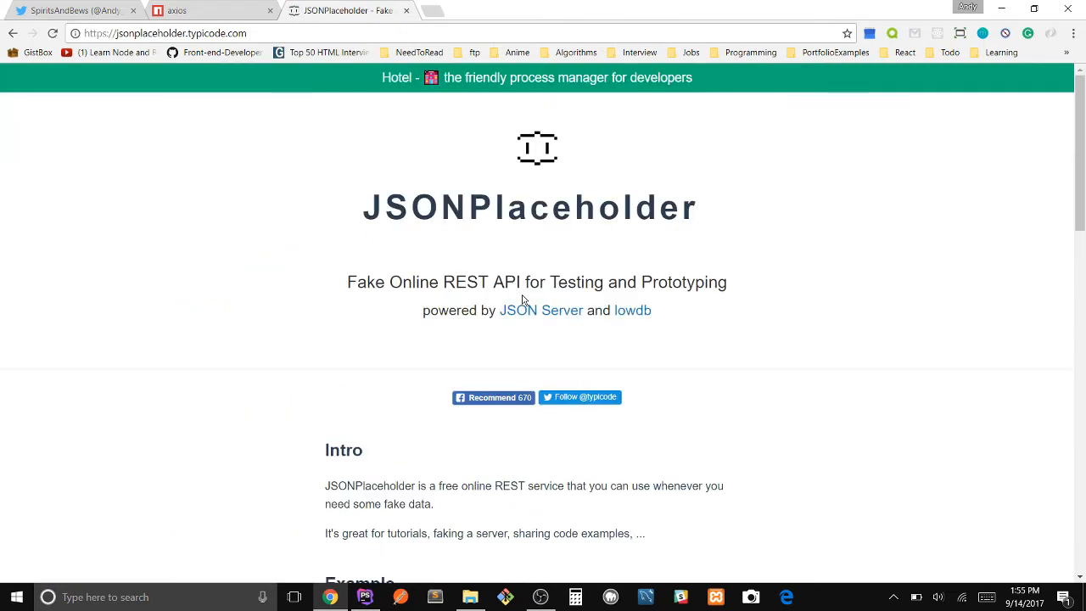
scroll("down", 3)
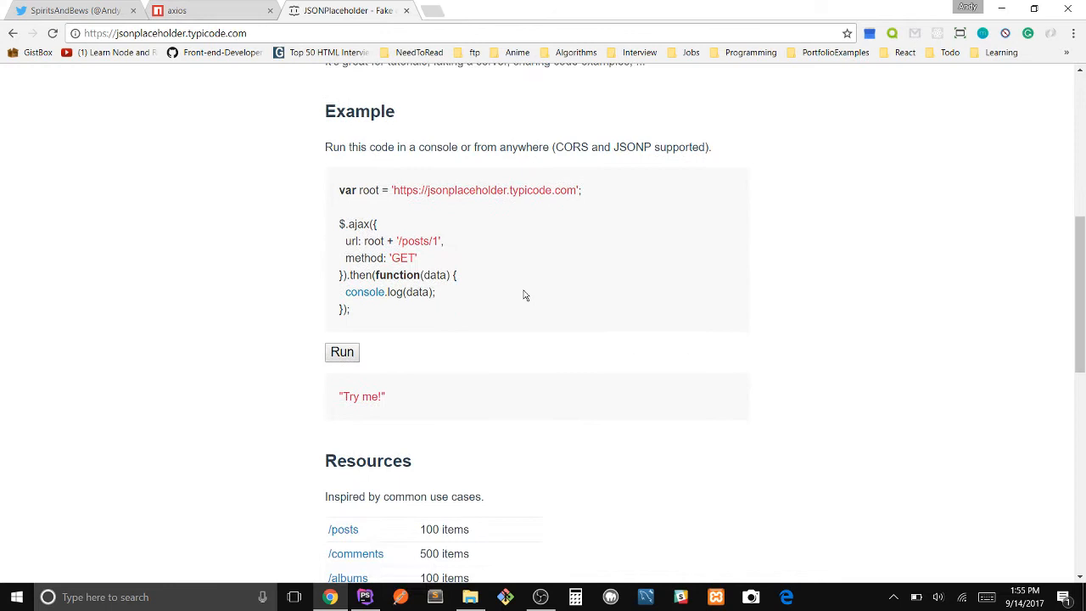
scroll("down", 3)
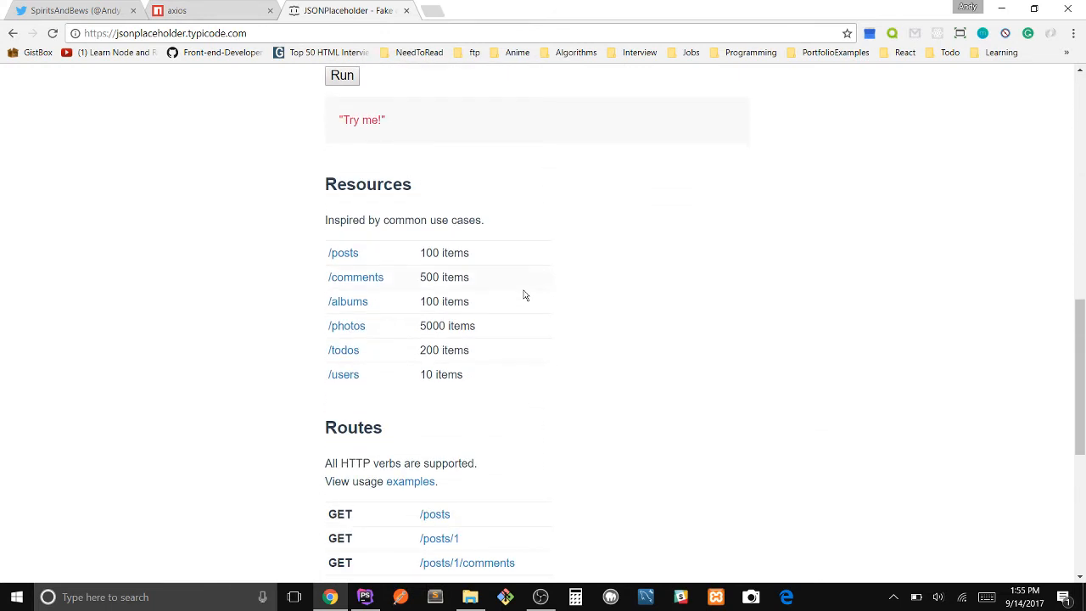
scroll("down", 3)
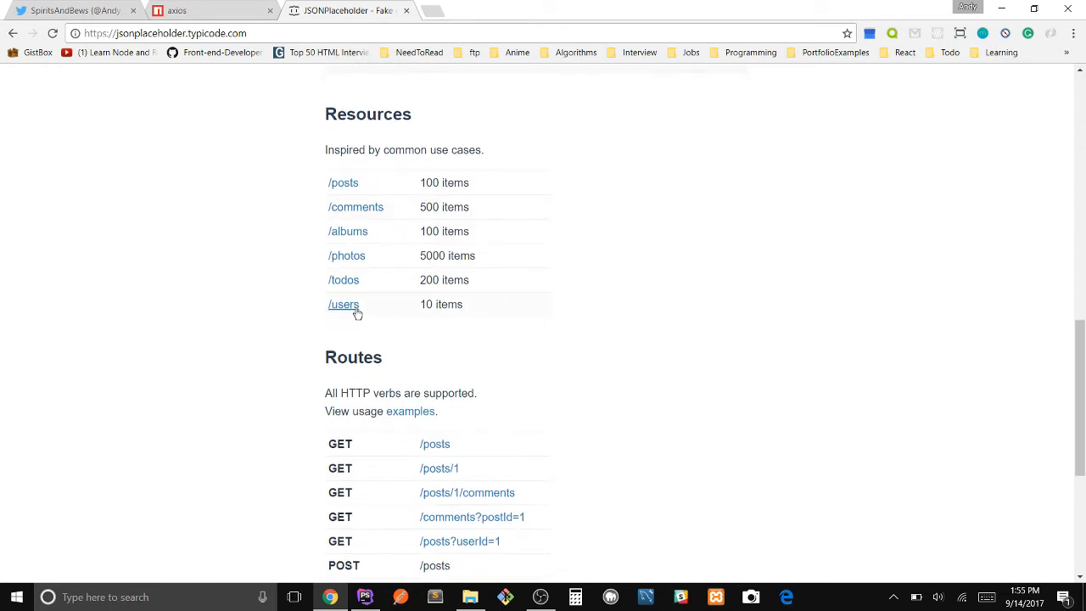
left_click(343, 303)
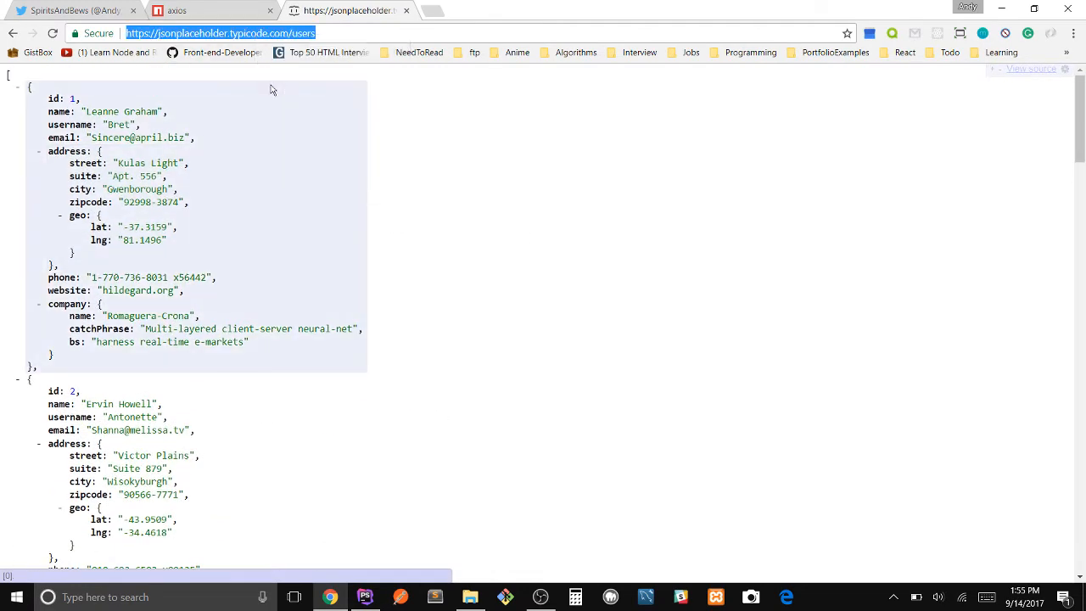
left_click(178, 9)
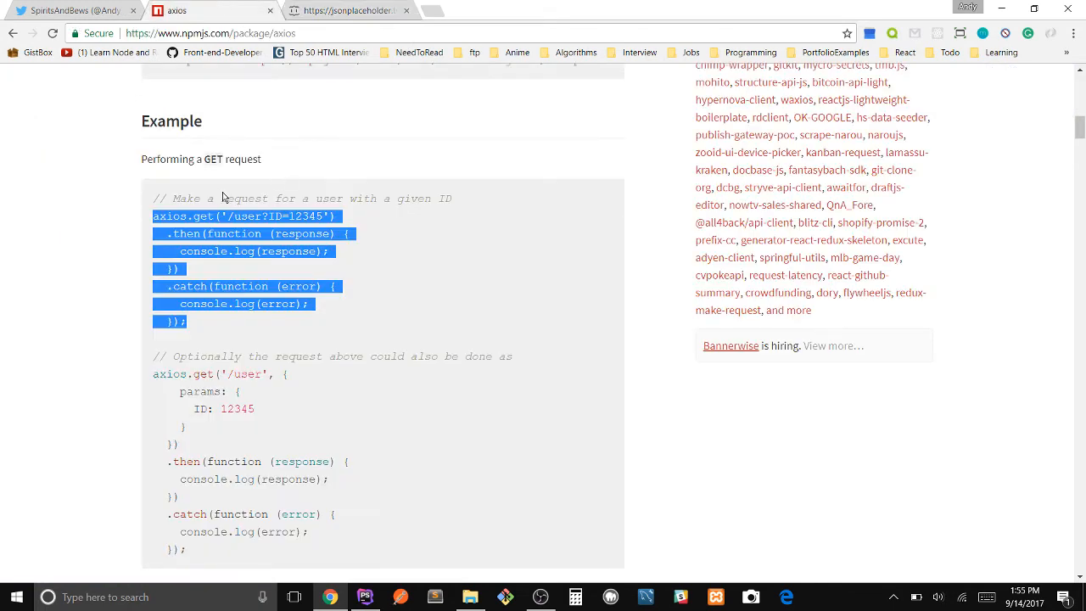
left_click(364, 596)
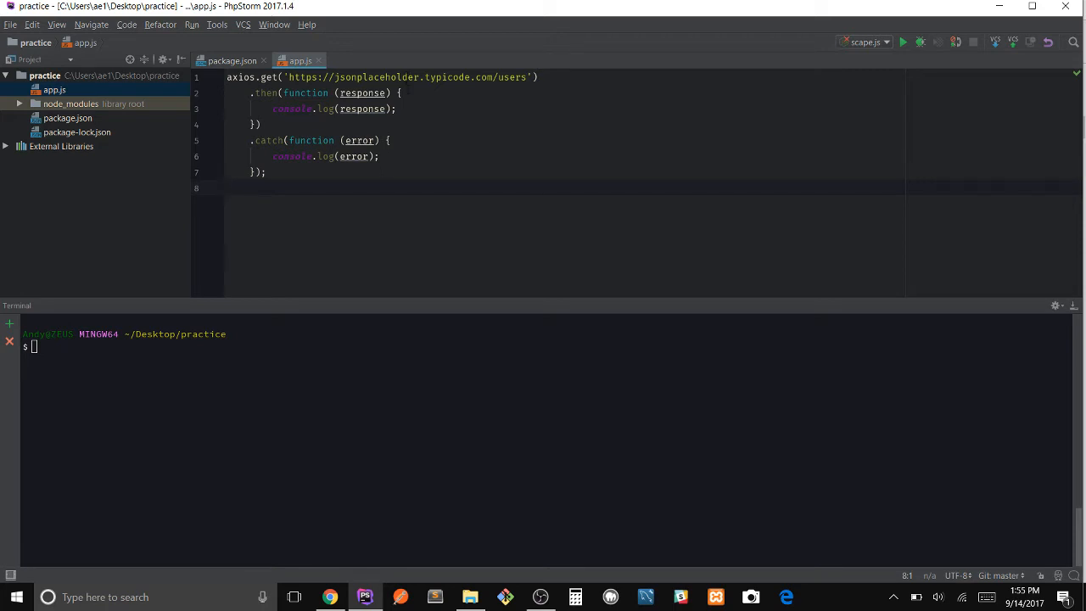
Step: Select the /users request line in app.js and enlarge the terminal panel upward
left_click(381, 77)
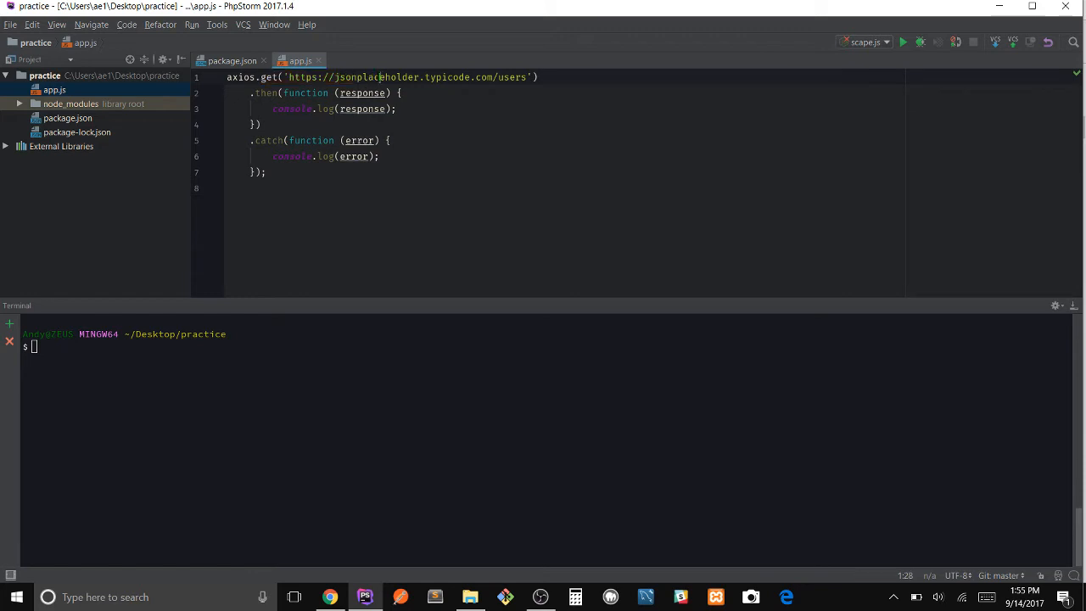
triple_click(381, 77)
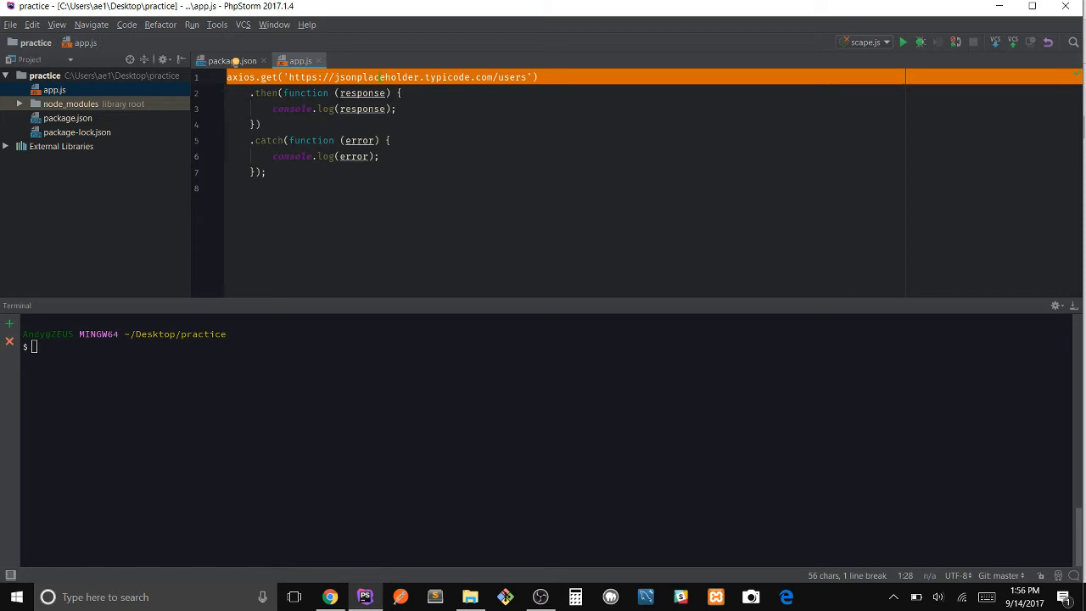
double_click(362, 92)
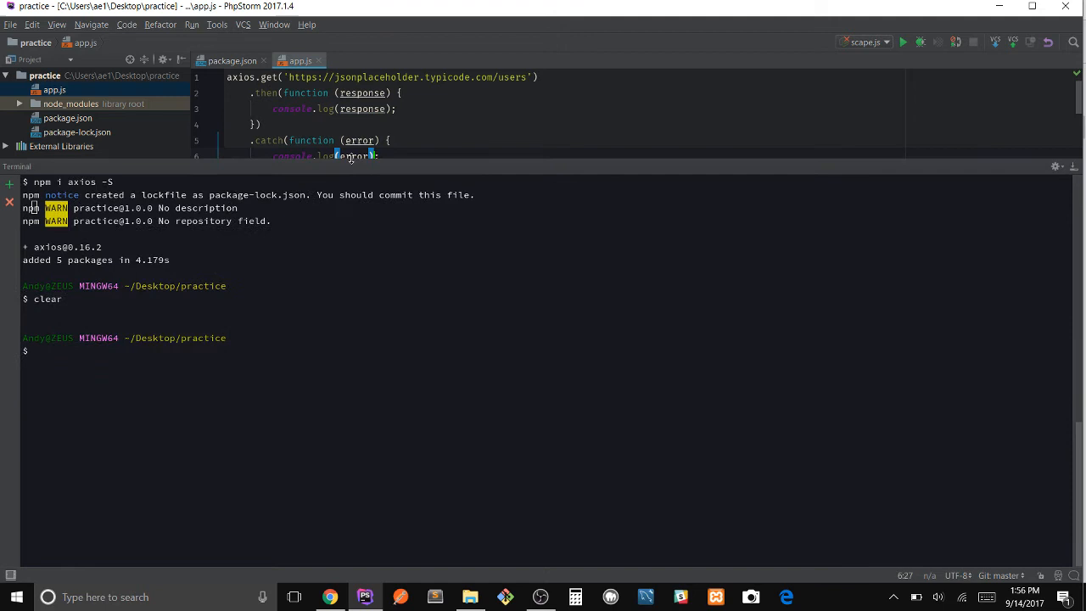
Step: Clear the terminal and run node app.js, which fails with 'axios is not defined'
type("clear")
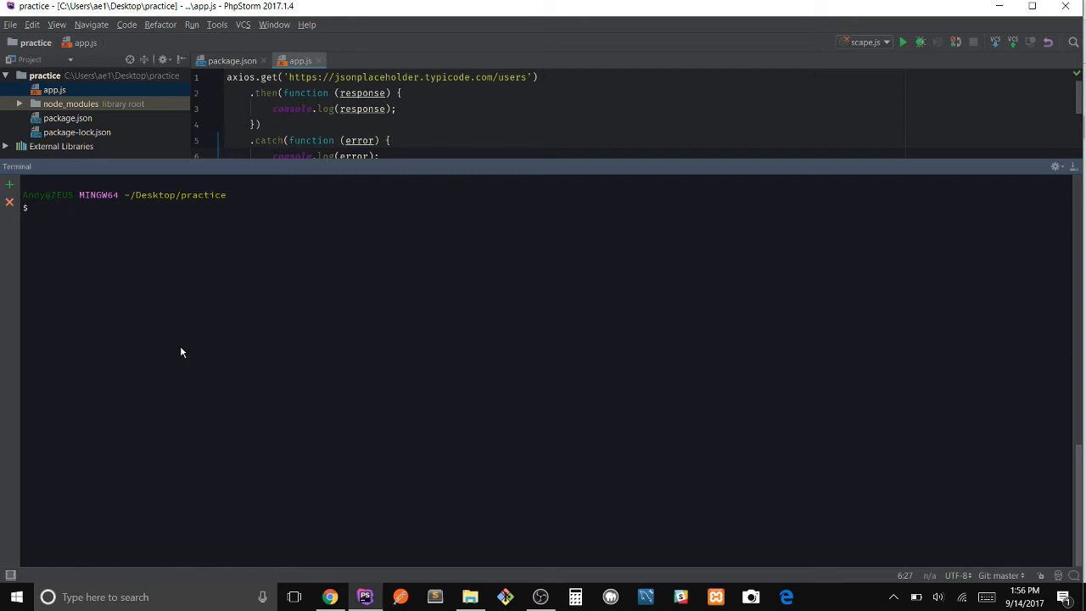
type("node")
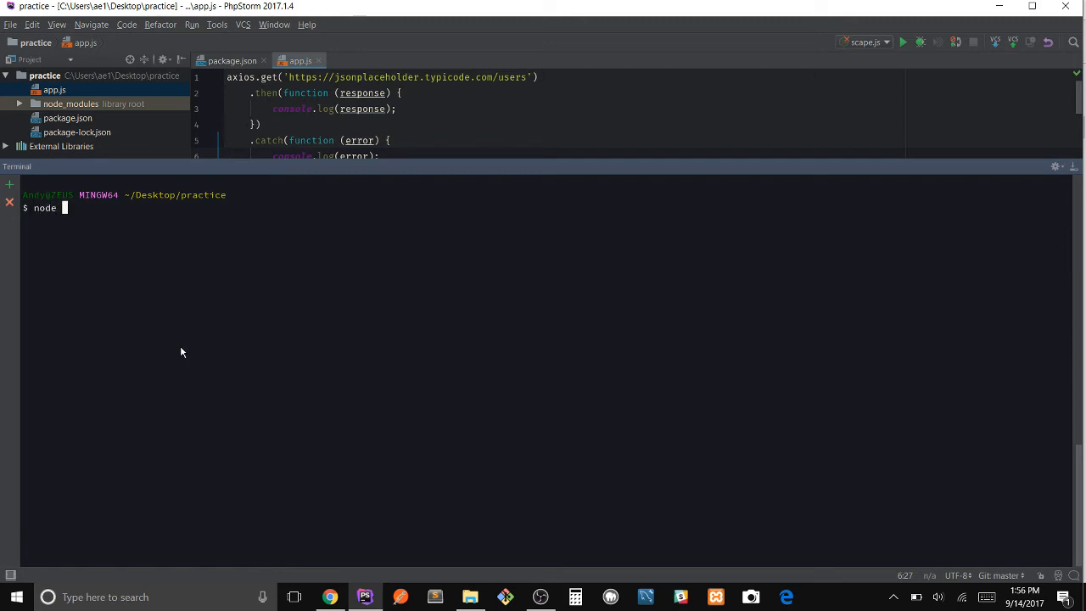
type("app.js")
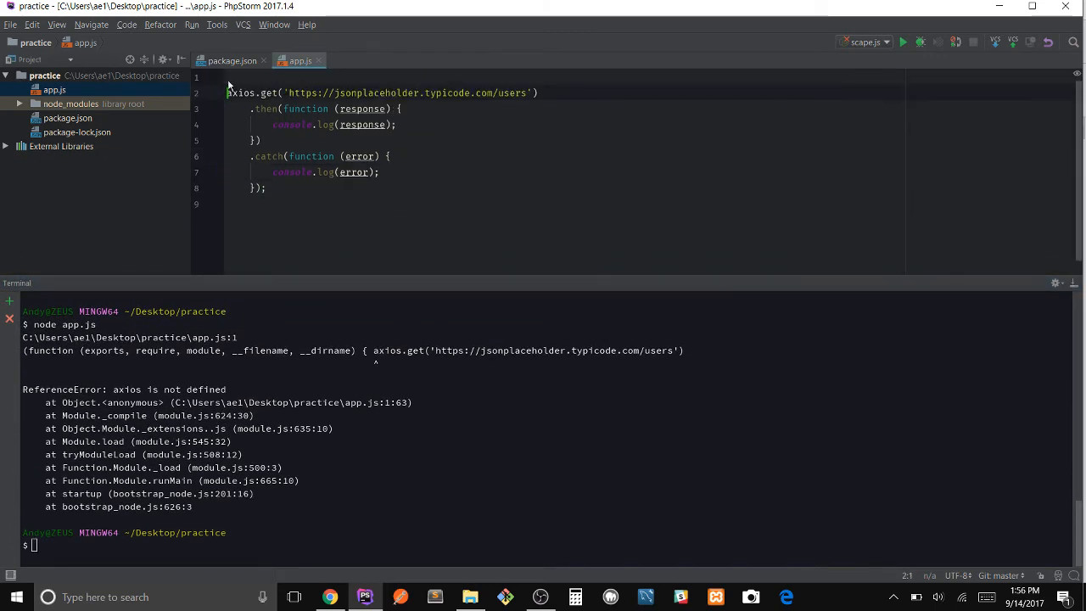
Step: Add var axios = require('axios'); as the first line of app.js
type("var axios = re")
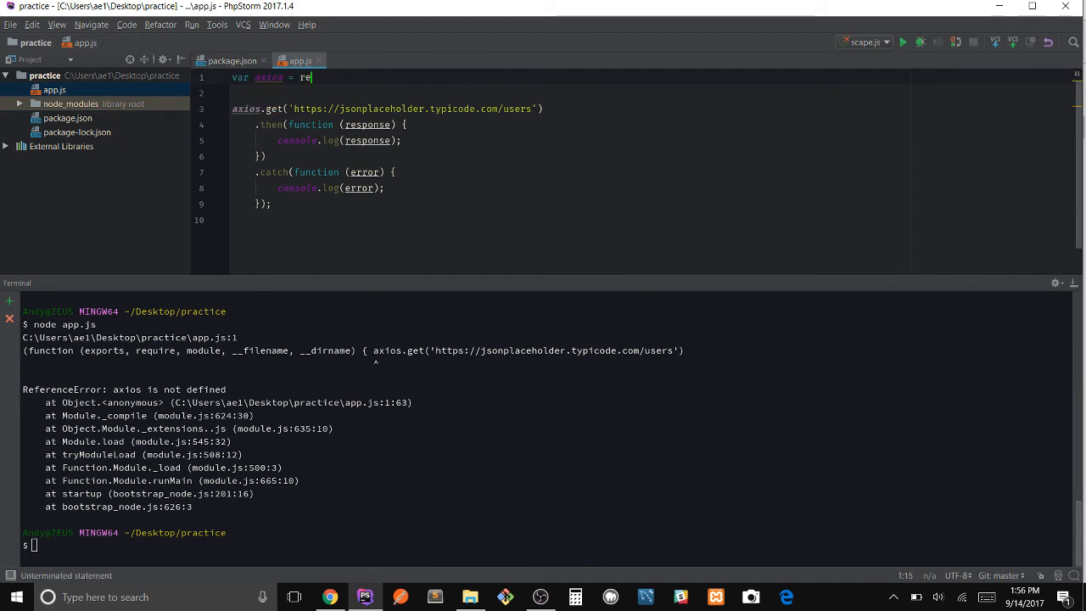
type("qure")
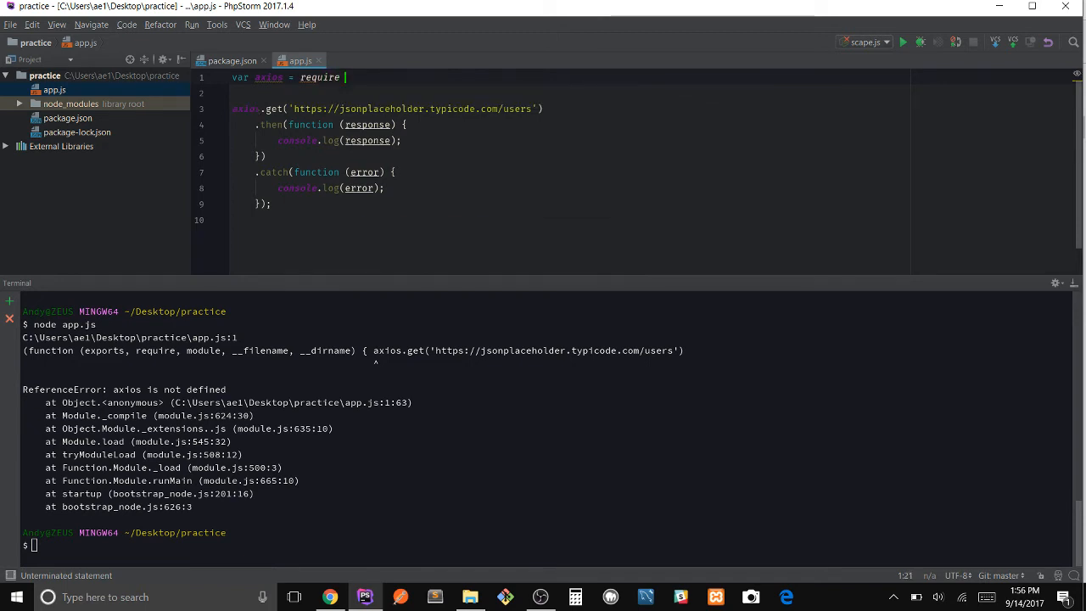
type("()")
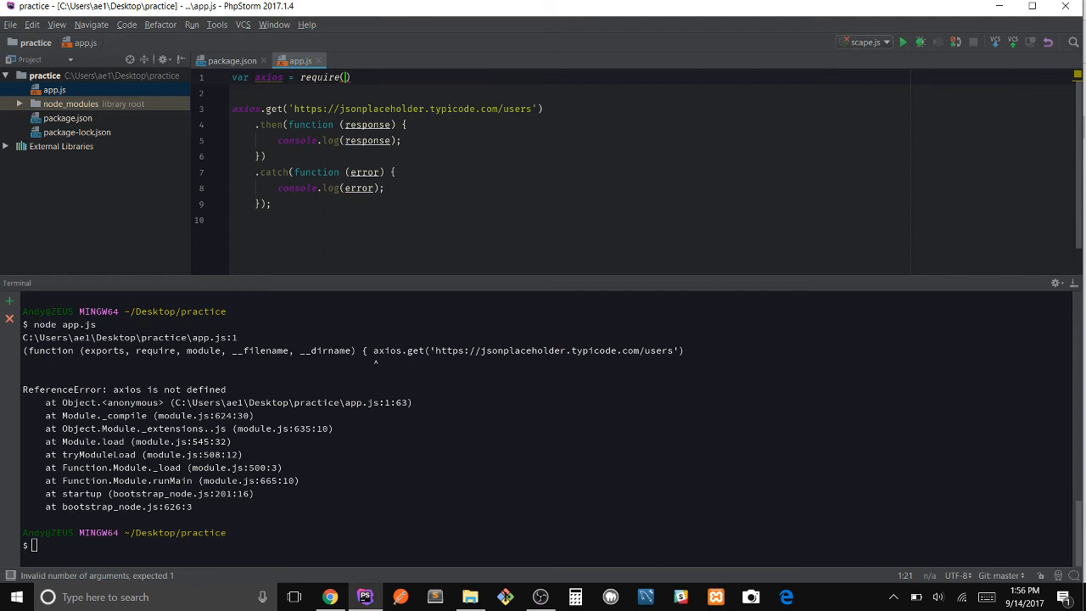
type("'axios');")
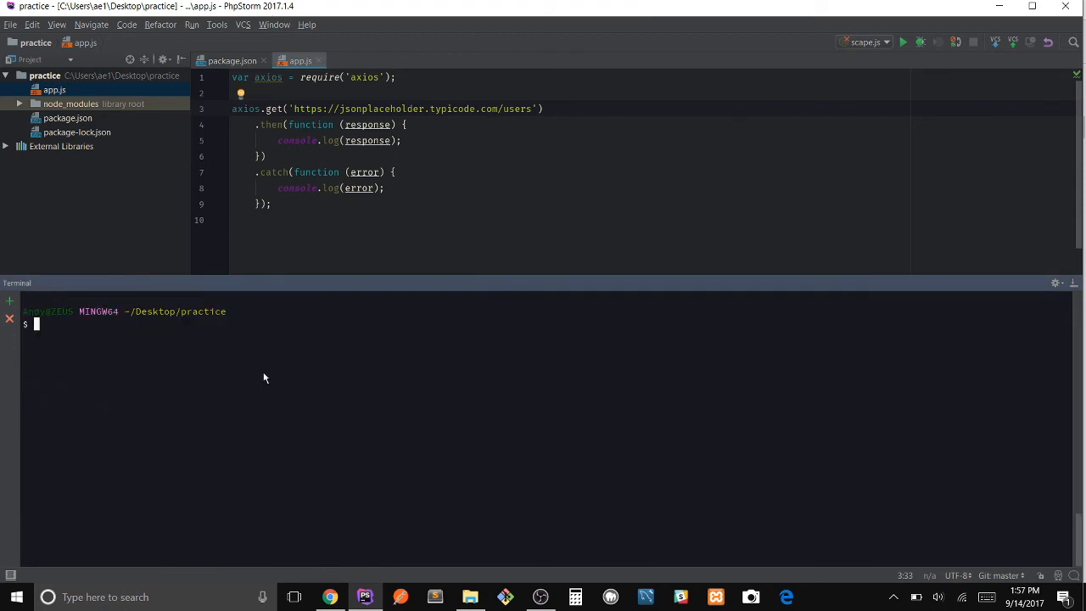
Step: Run node app.js to print the users JSON, then select the axios GET request block
type("node app.js")
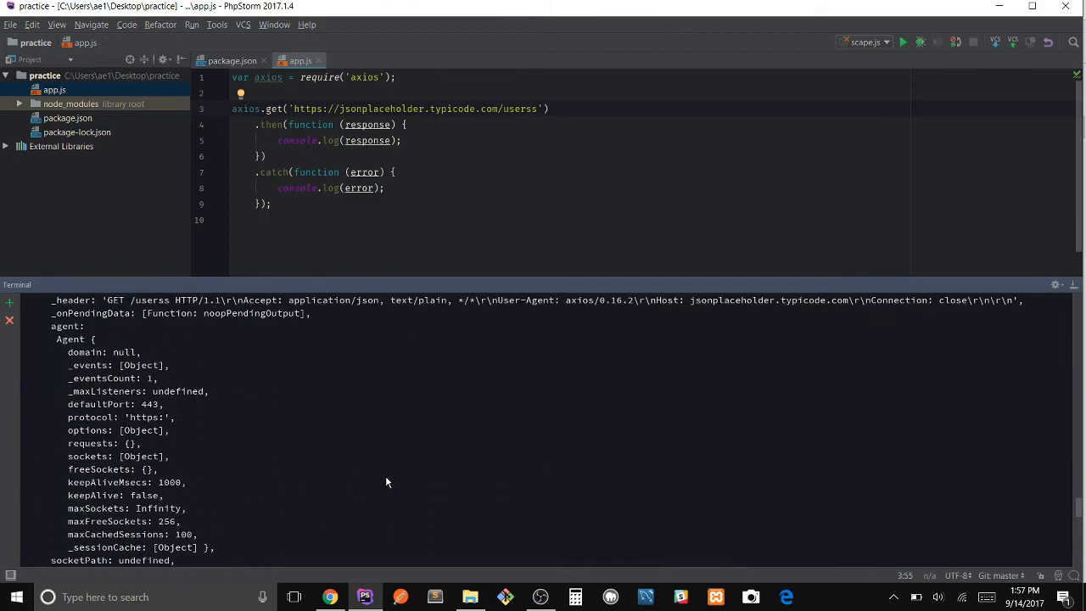
scroll("down", 3)
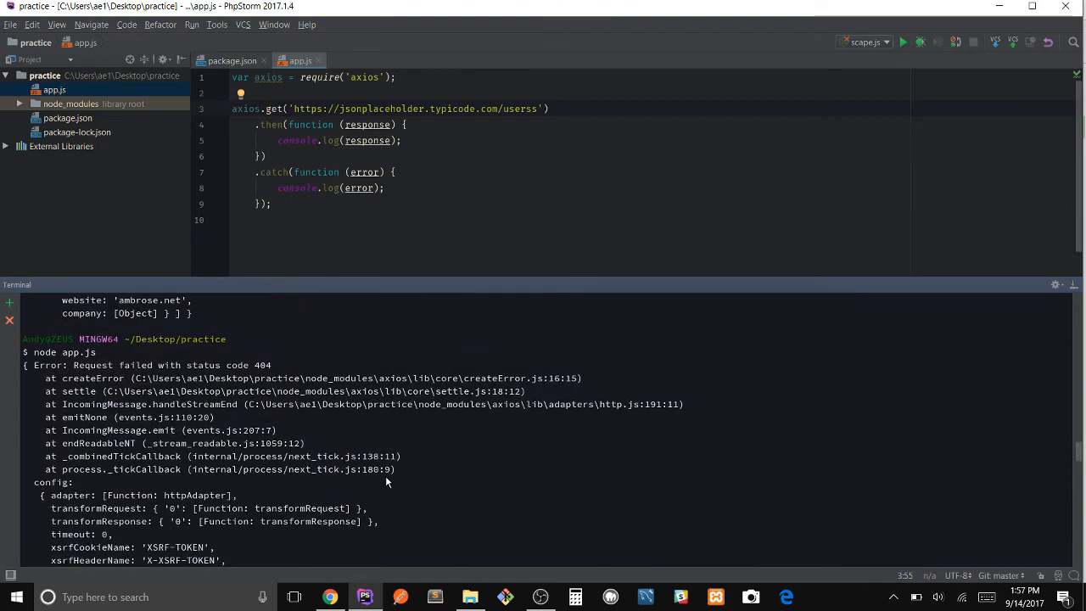
left_click(155, 365)
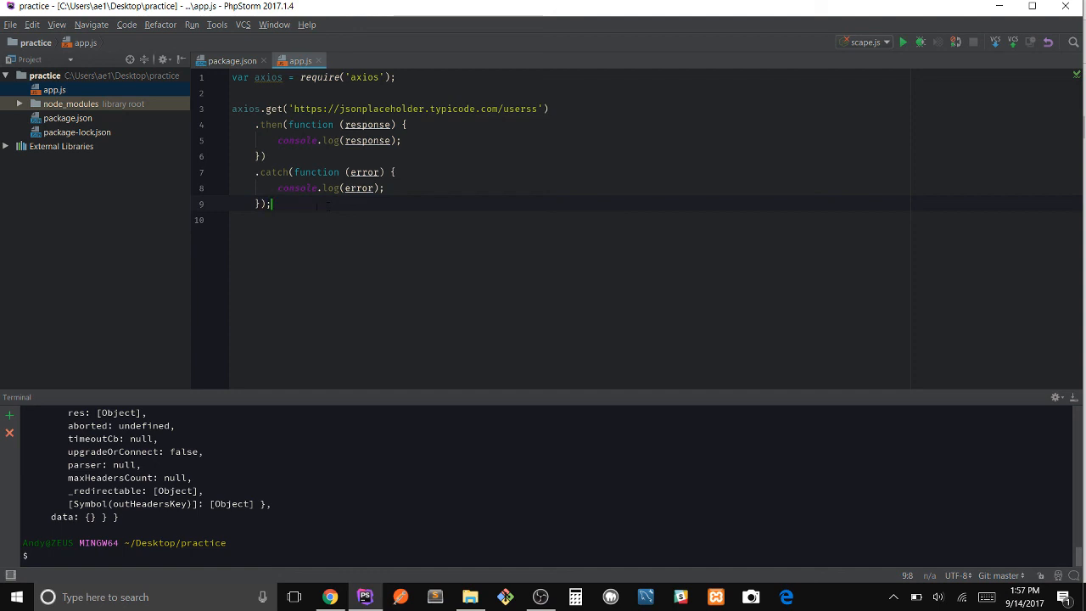
left_click_drag(263, 107, 270, 204)
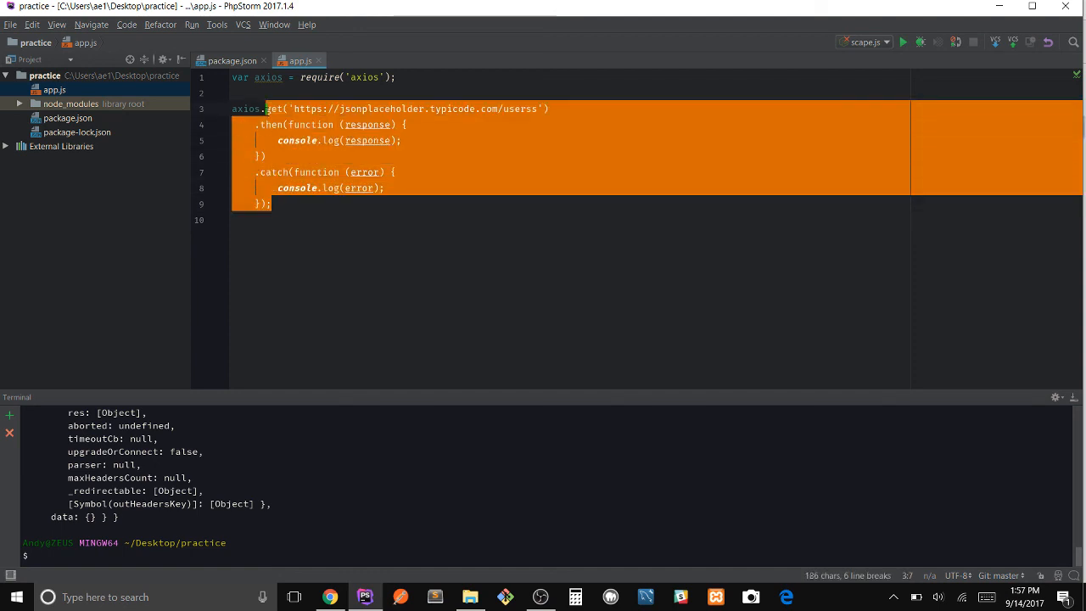